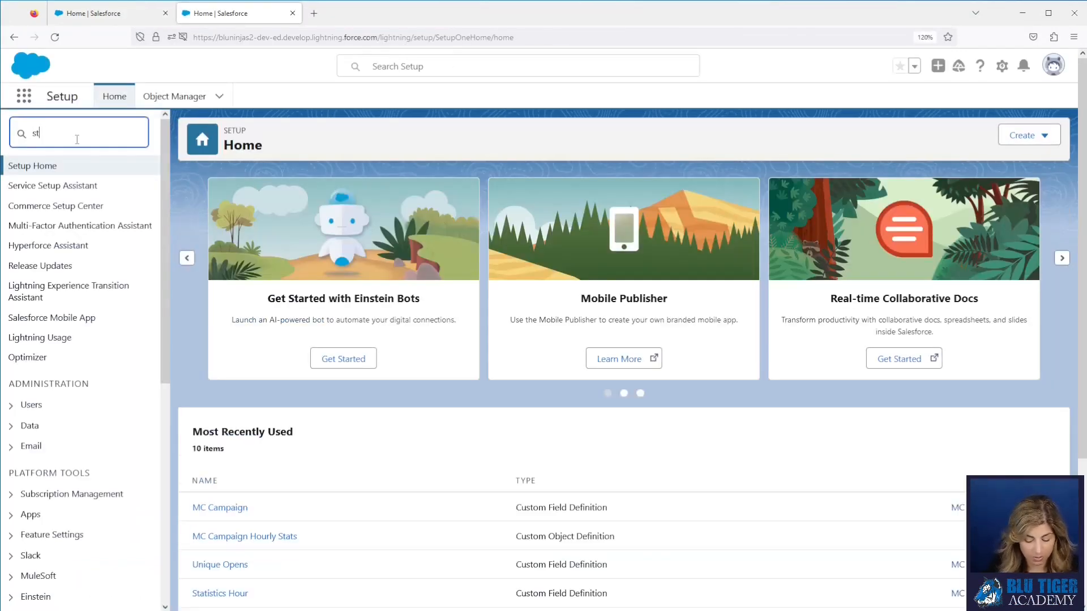
Step: Find Storage Usage via Quick Find and highlight the 72 MC Campaign Hourly Stats records
text(storage usage)
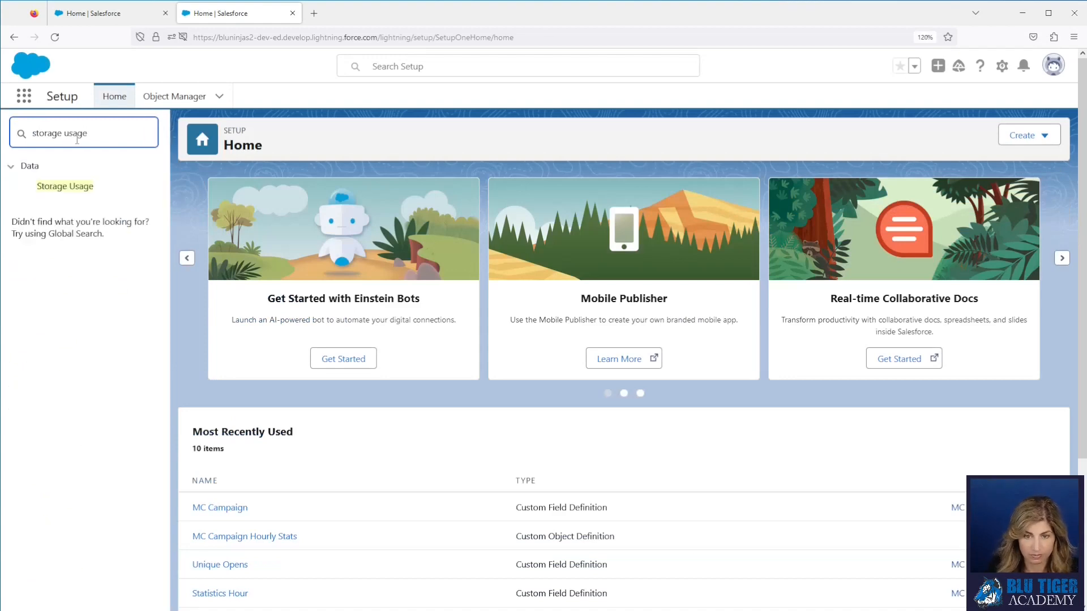
click(65, 186)
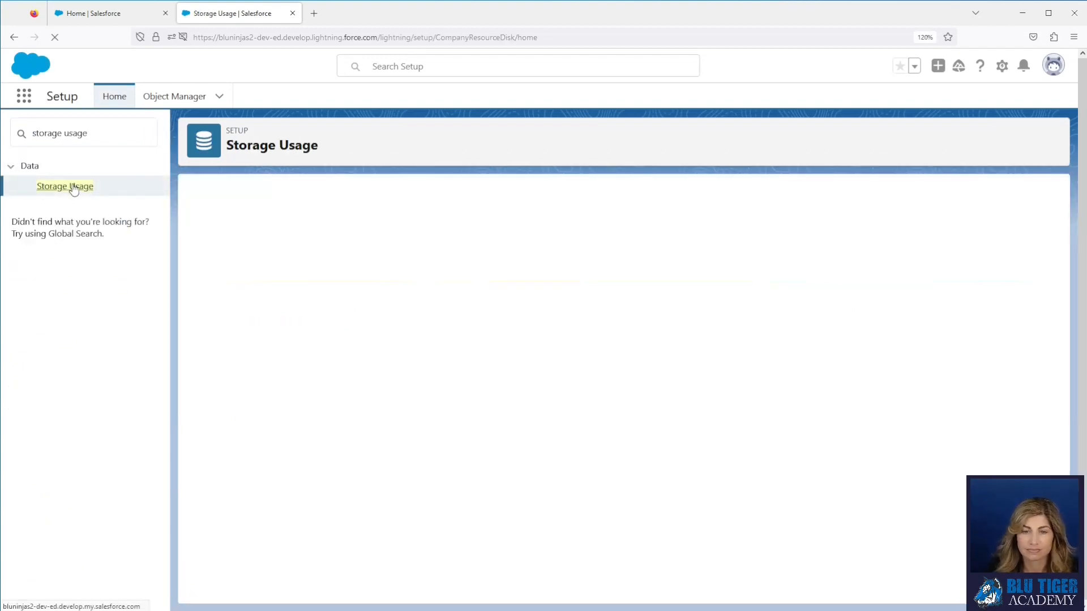
click(65, 185)
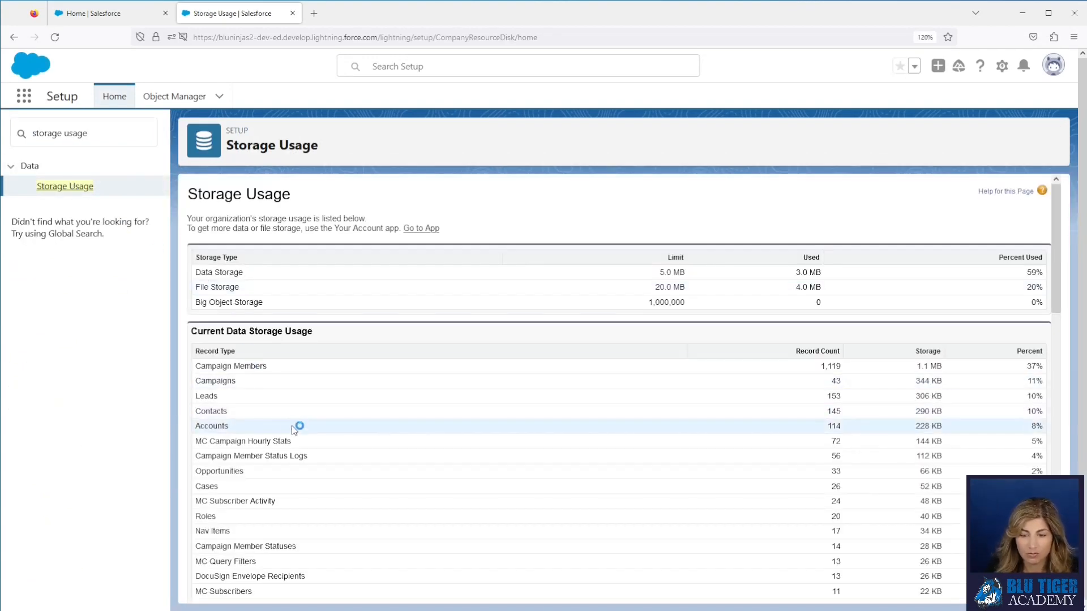
double_click(242, 440)
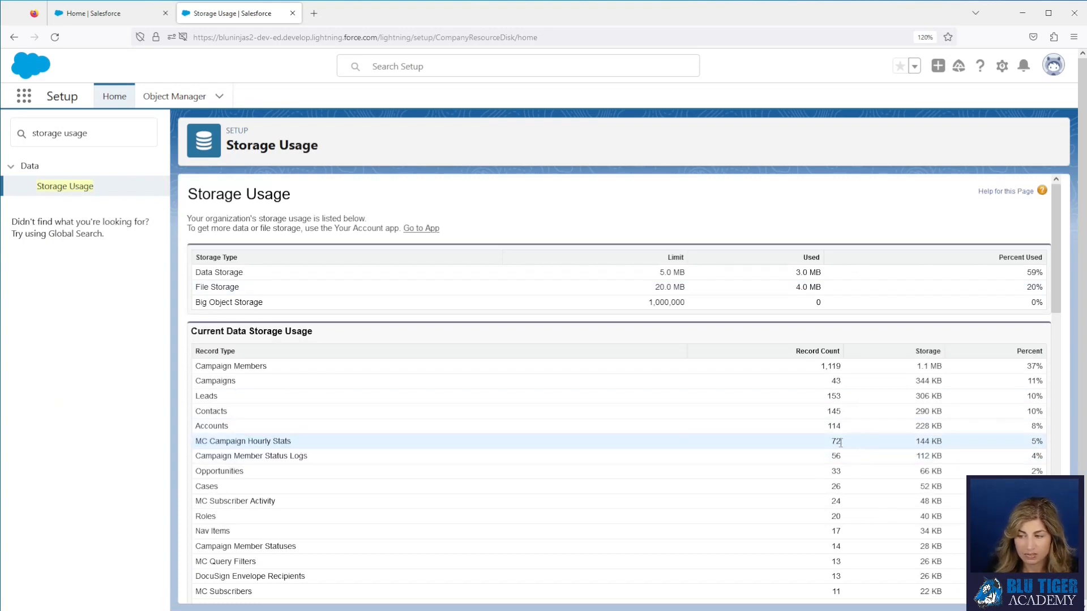
double_click(835, 441)
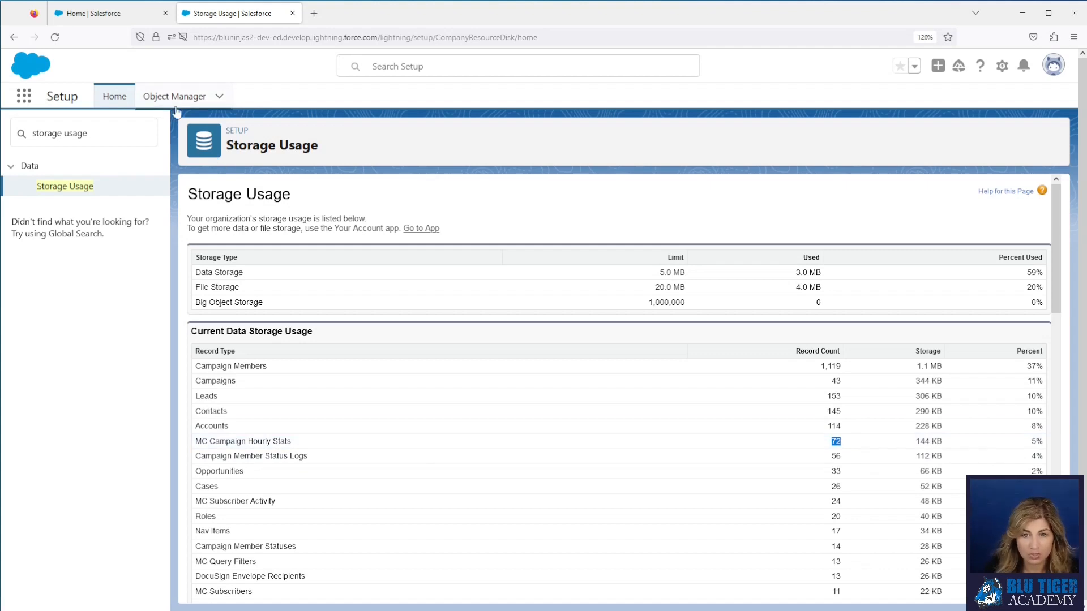
Step: Search Object Manager for 'mc camp' and show MC Campaign Hourly Stats' Fields & Relationships
click(175, 95)
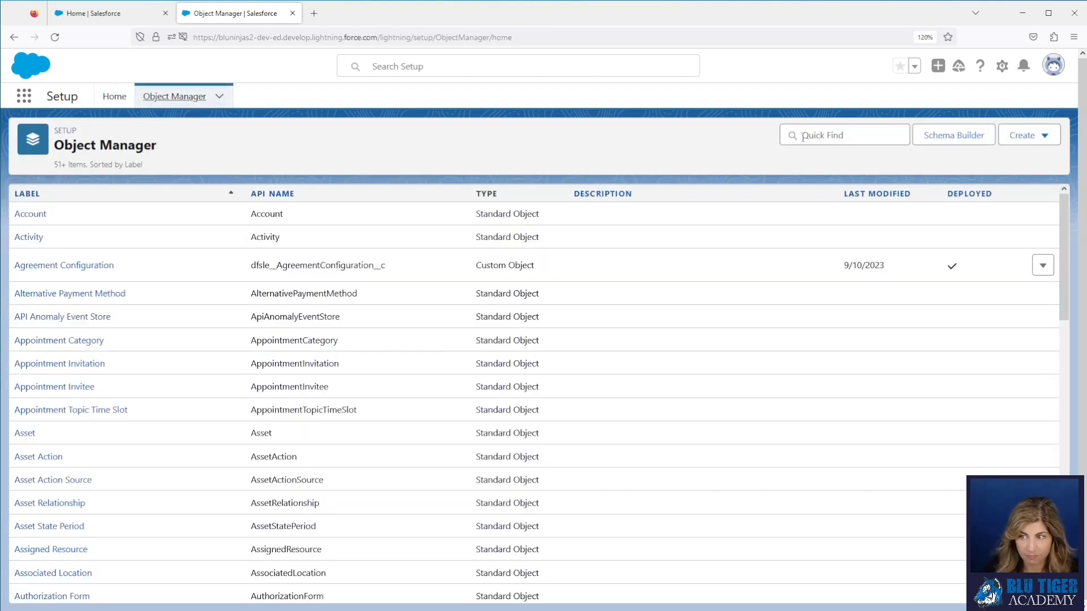
text(mc c)
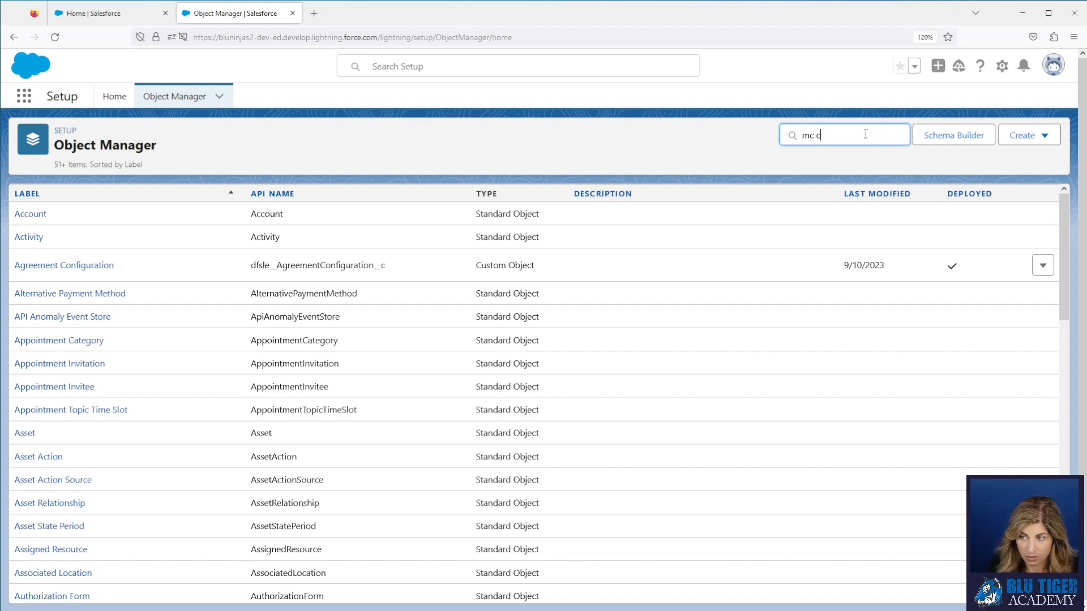
text(am)
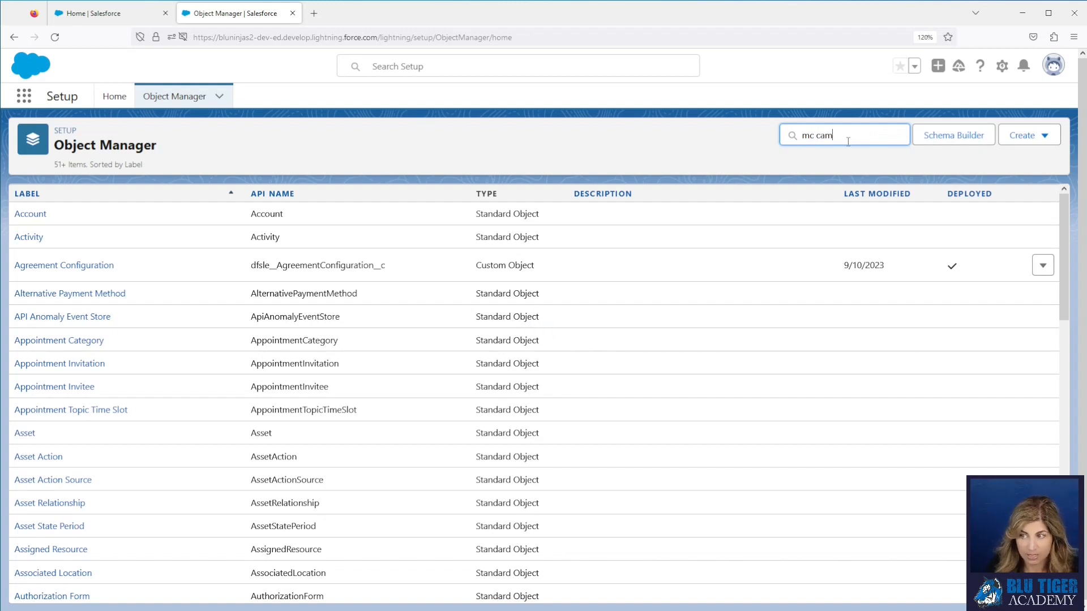
text(paign)
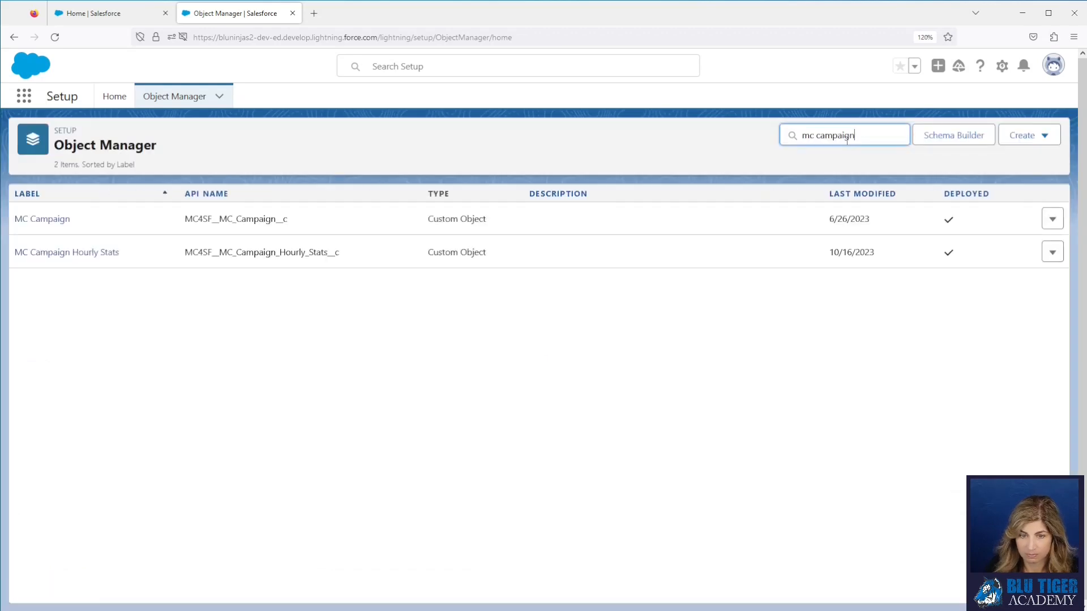
click(67, 251)
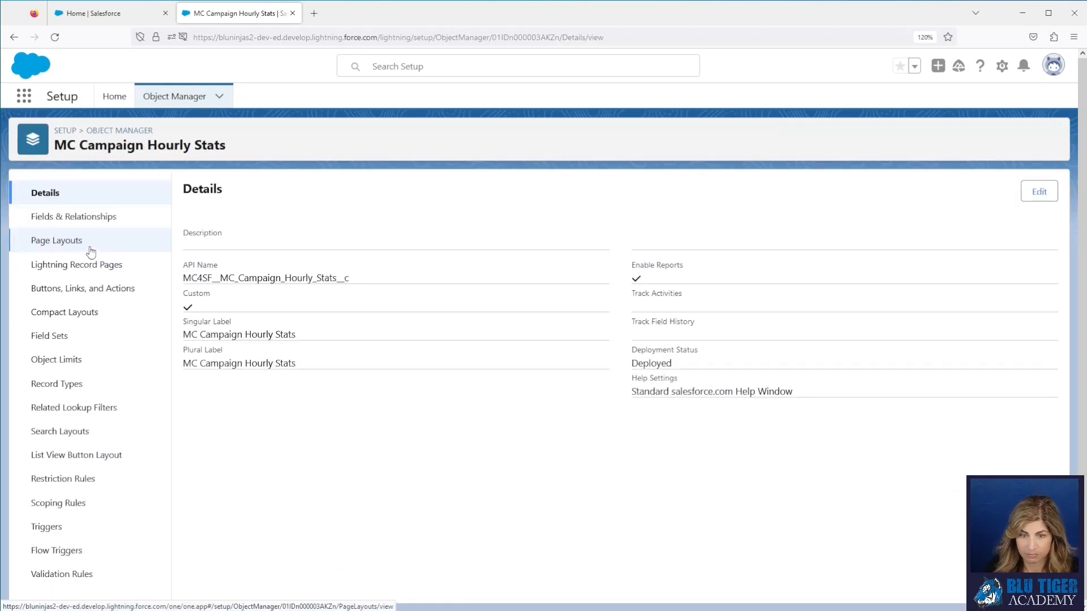
click(73, 216)
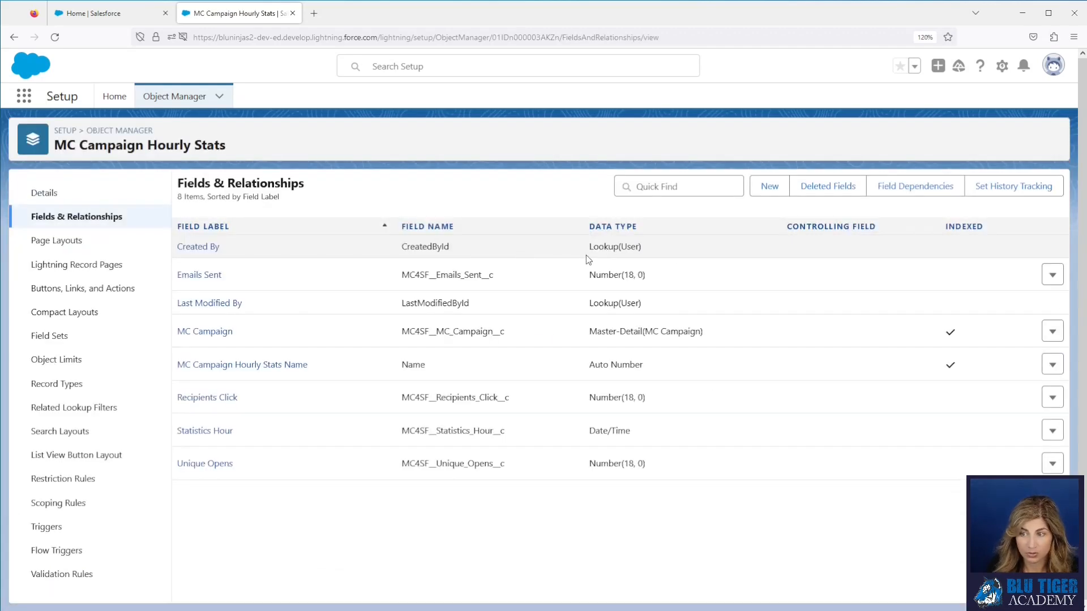
Step: Start a new Formula field labelled 'Created Date is Yesterday' with Checkbox return type
click(767, 186)
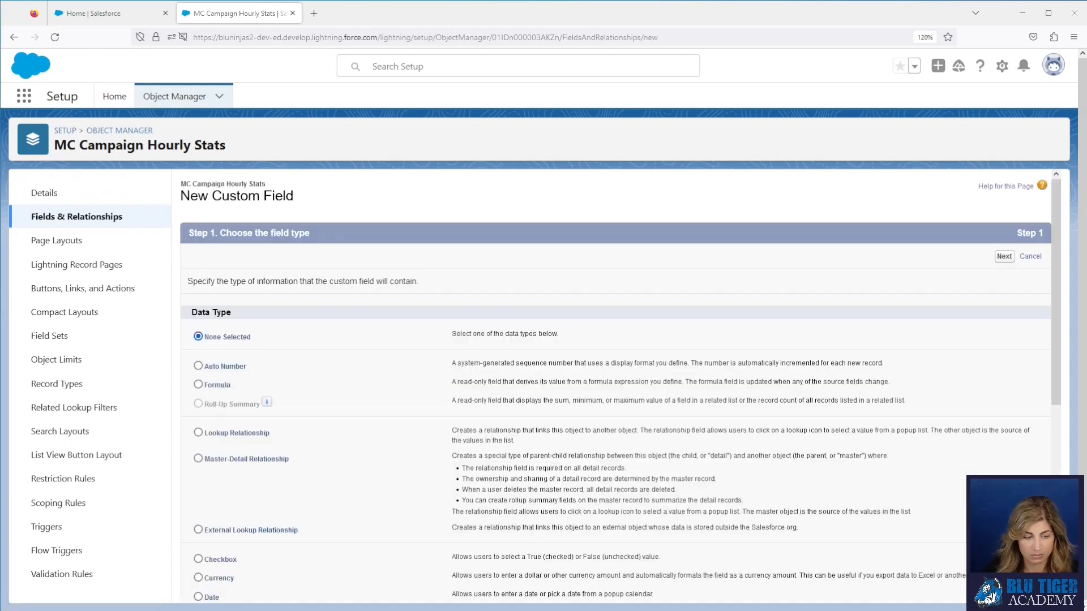
mouse_move(193, 386)
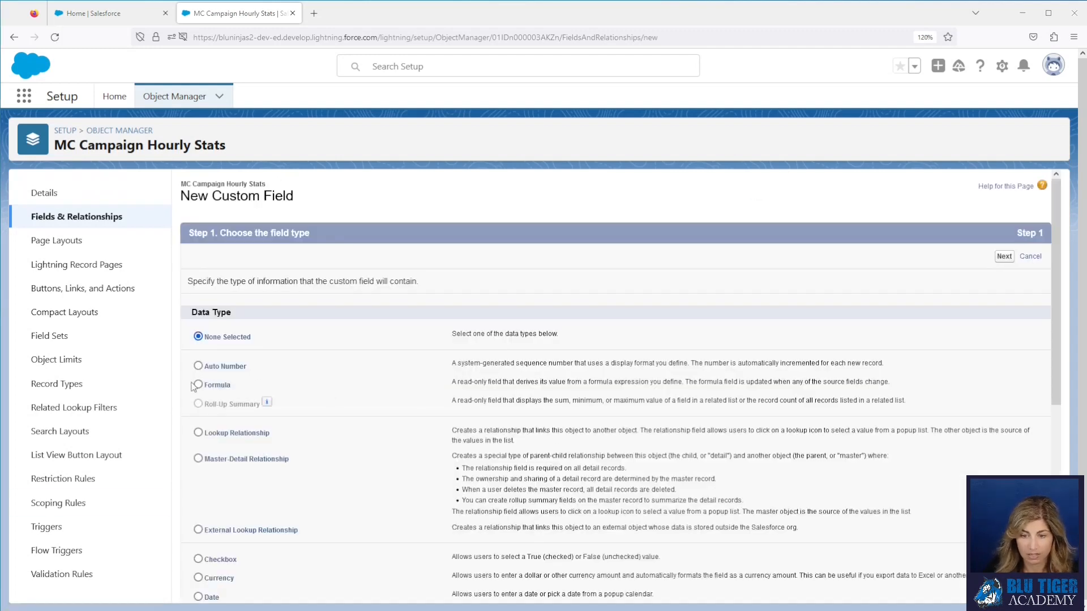
click(198, 385)
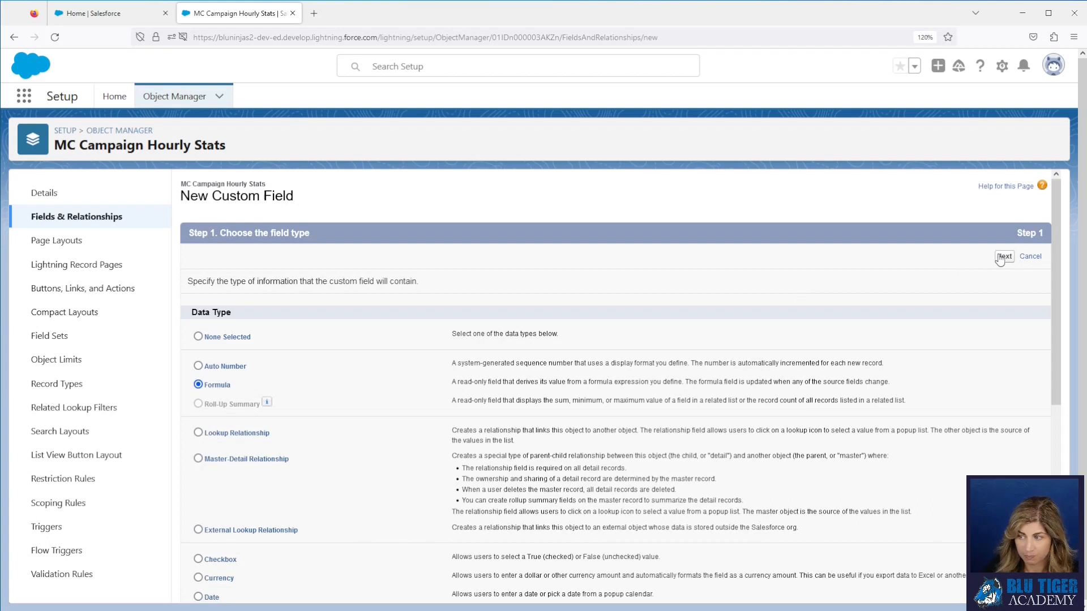
click(1003, 256)
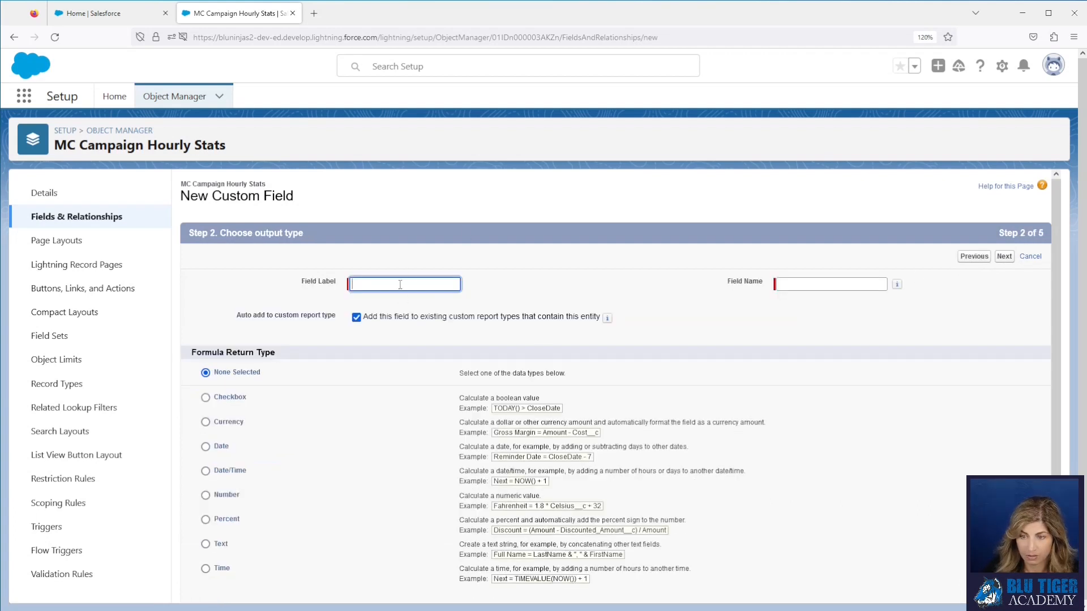
text(Created Date is Yesterday)
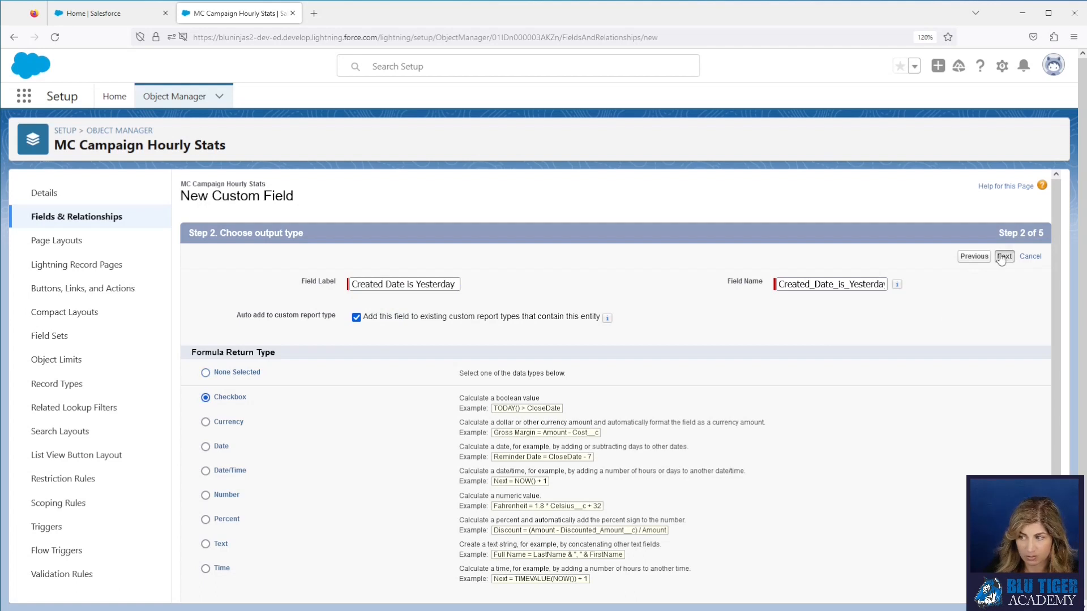
Step: Enter formula DATEVALUE(CreatedDate) = TODAY()-1 and help text describing its scheduled-flow helper purpose
click(1004, 256)
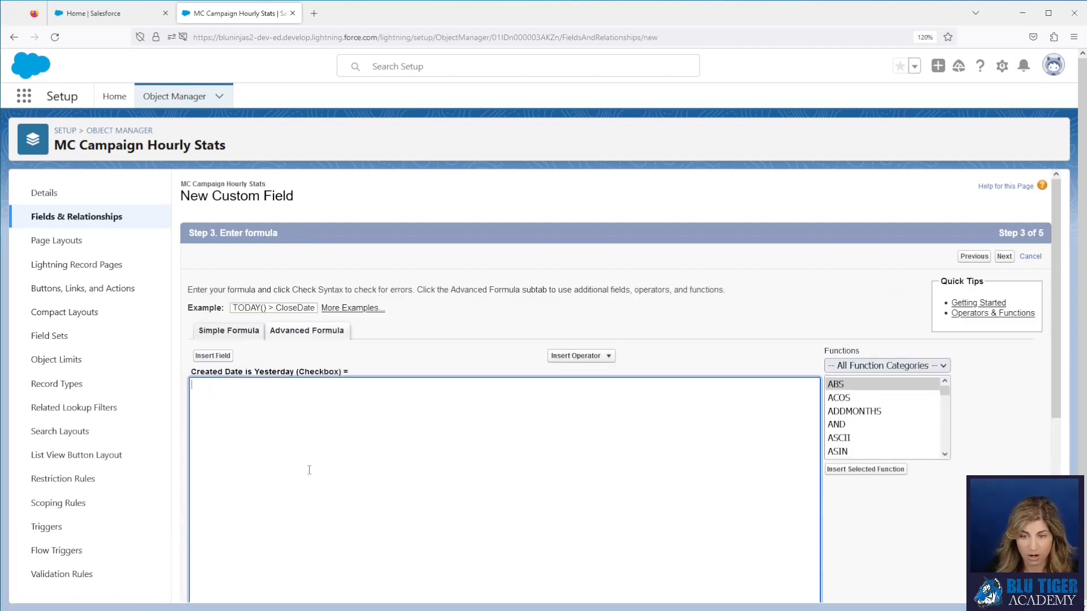
text(DATEVALUE(CreatedDate) = TODAY()-1)
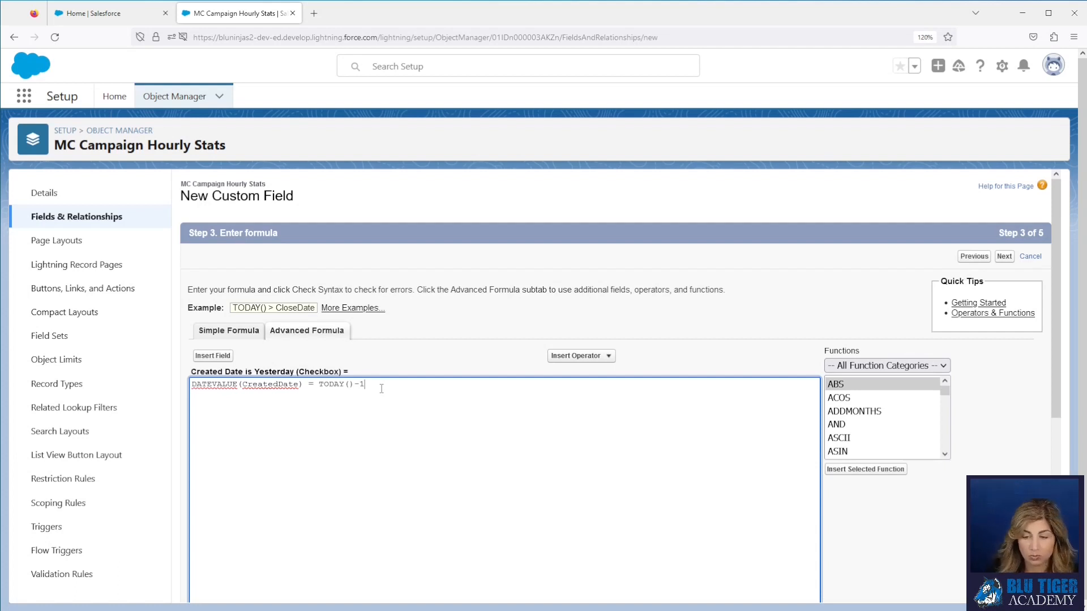
scroll(down, 3)
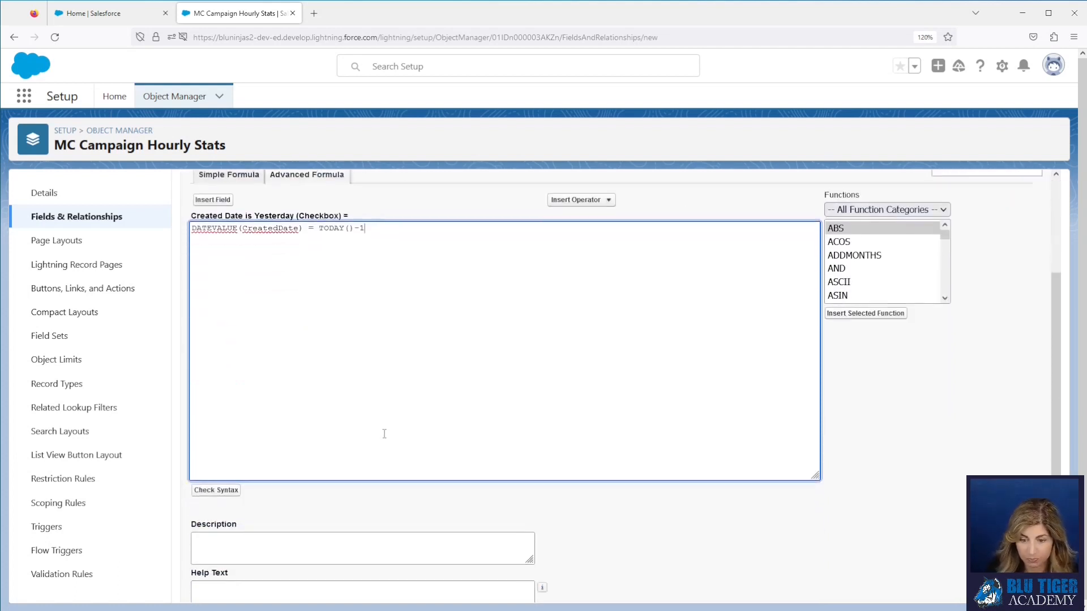
scroll(down, 3)
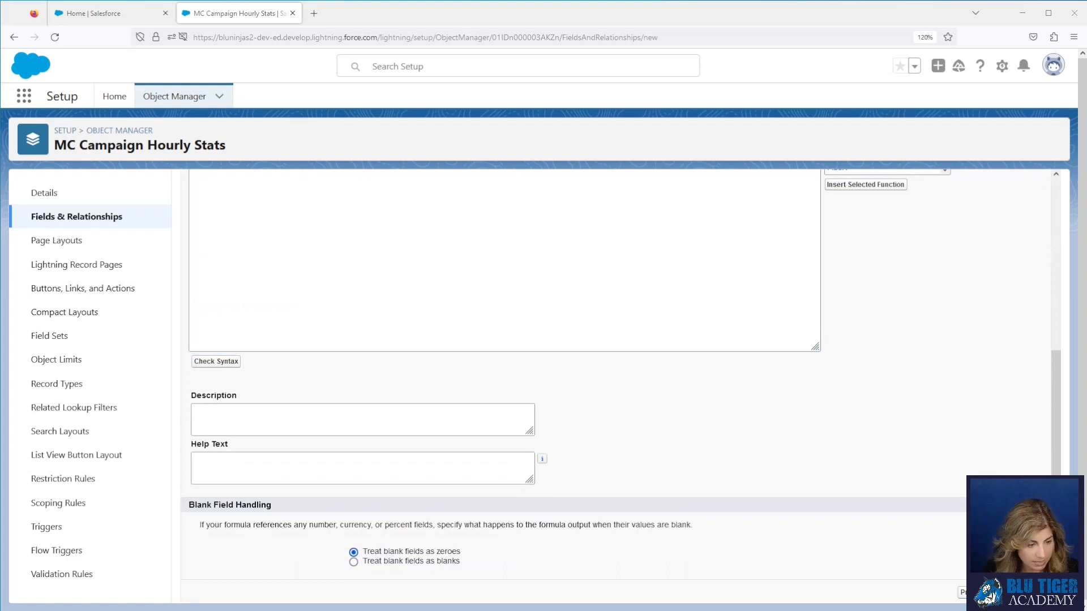
click(362, 468)
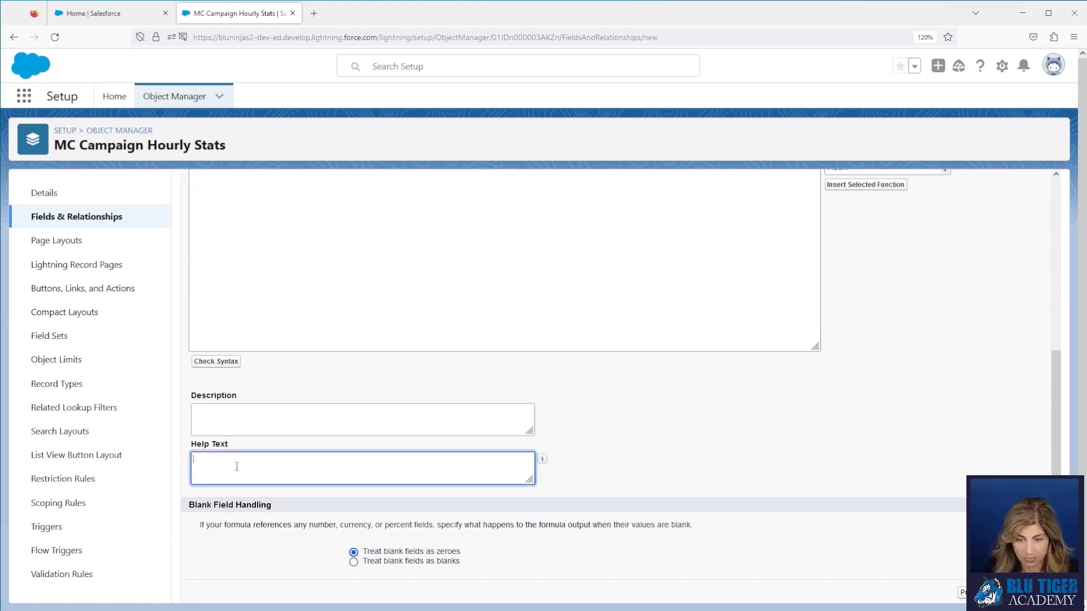
text(This field is a helper field used in the scheduled flow to identify the records that were created yesterday.)
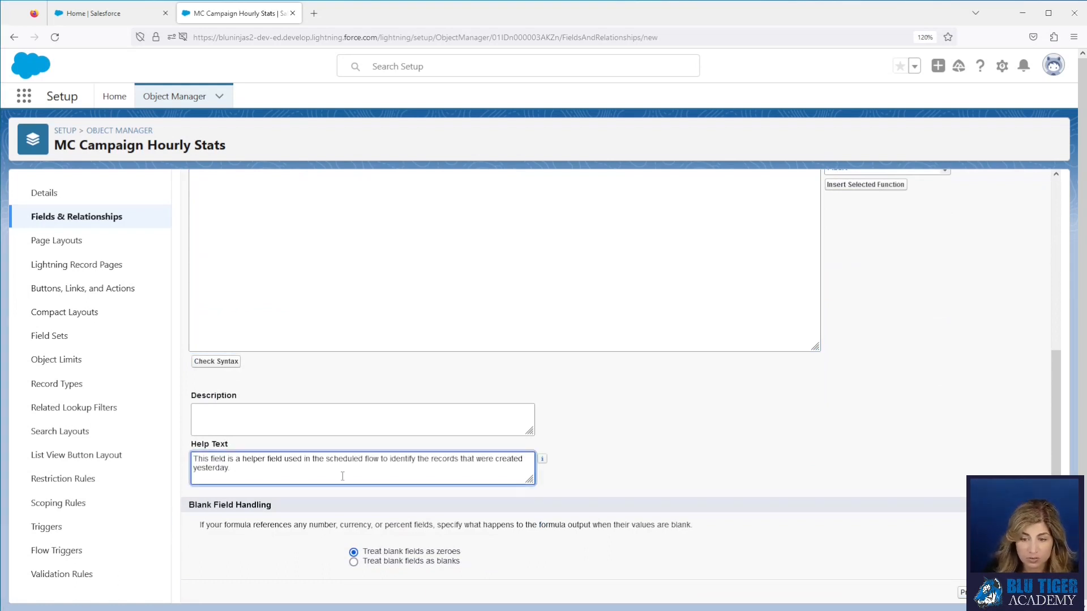
mouse_move(429, 481)
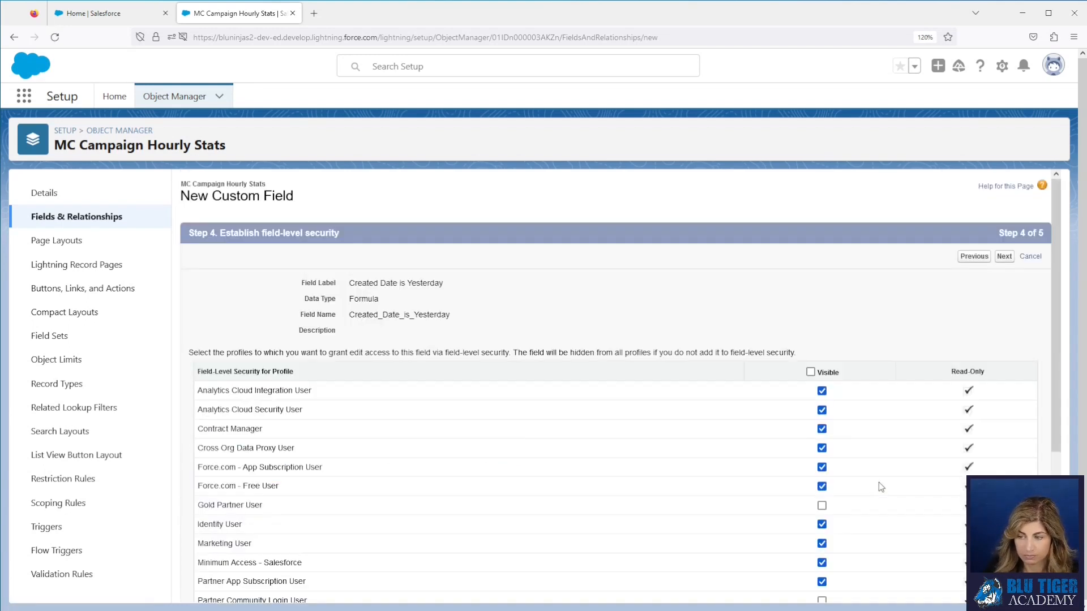
Step: Accept default field-level security and page layout, saving the field as the object's ninth field
click(1003, 256)
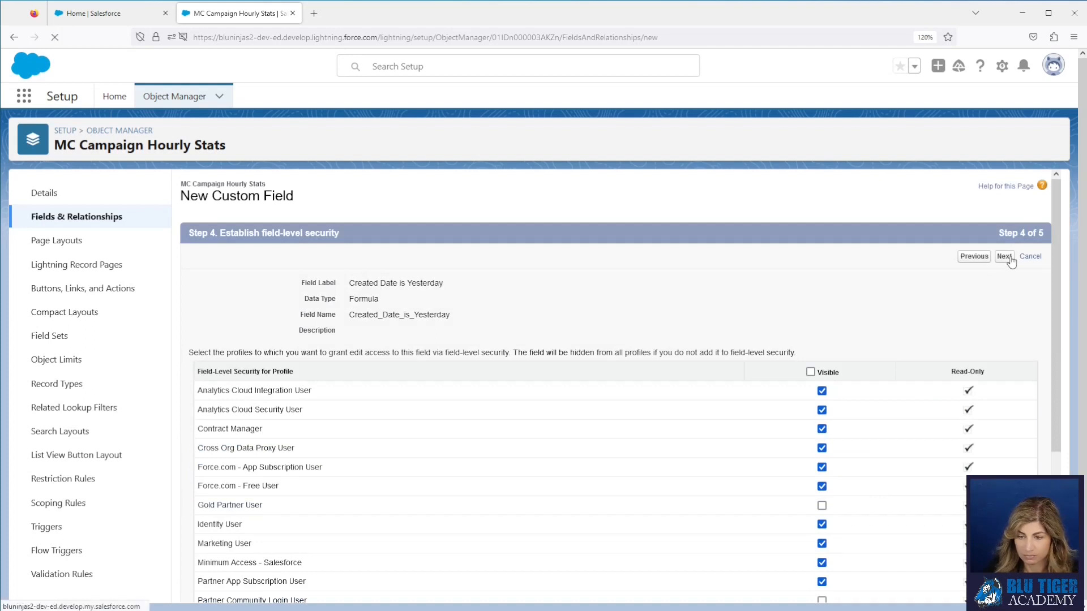
click(1003, 256)
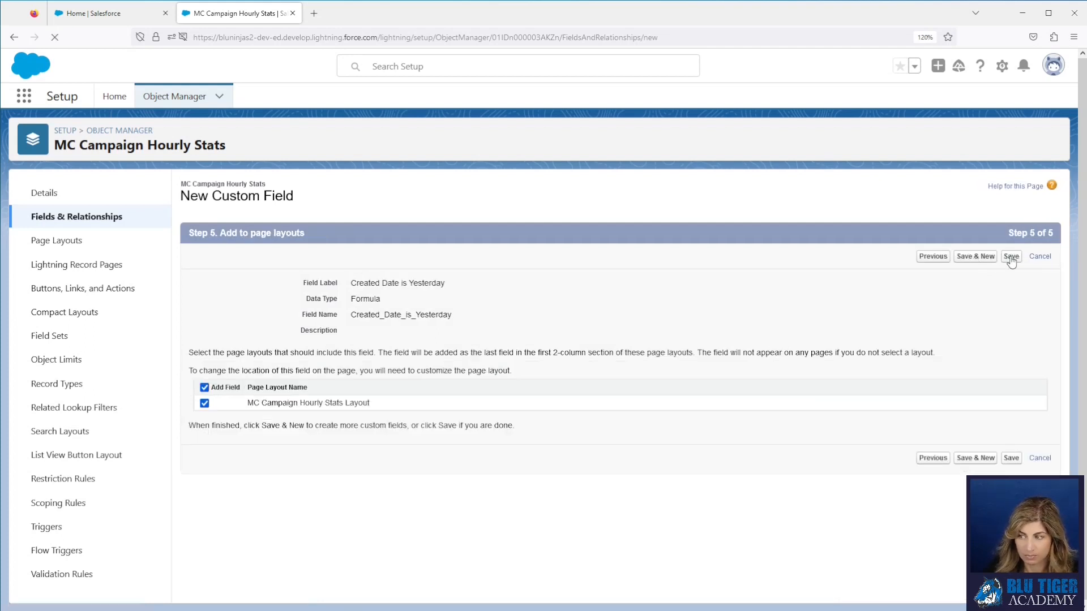
click(1010, 256)
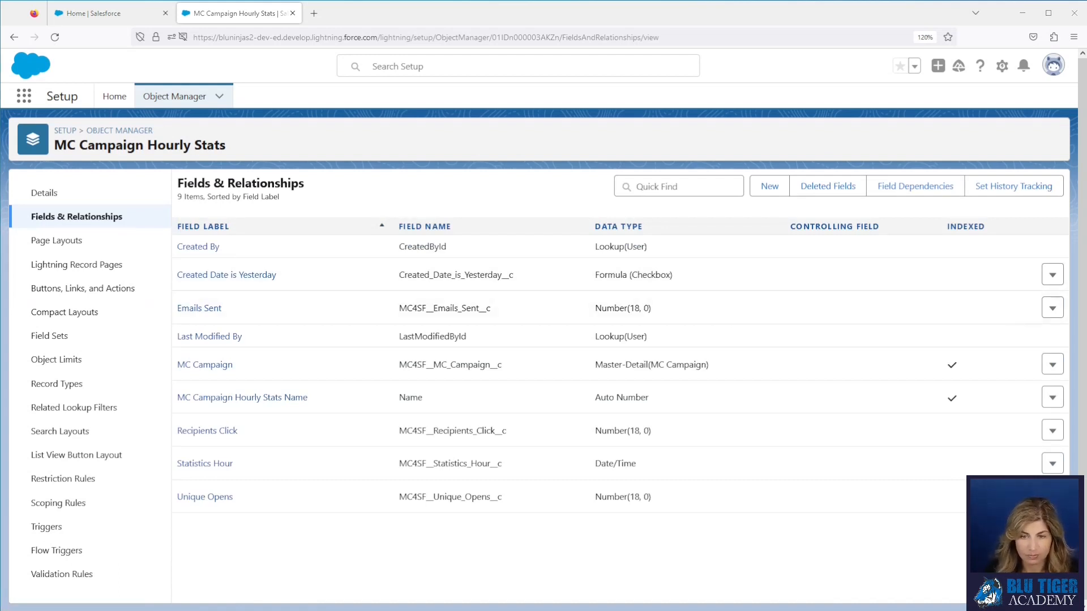
Step: From Setup Home go to Flows and start a New Flow
click(113, 96)
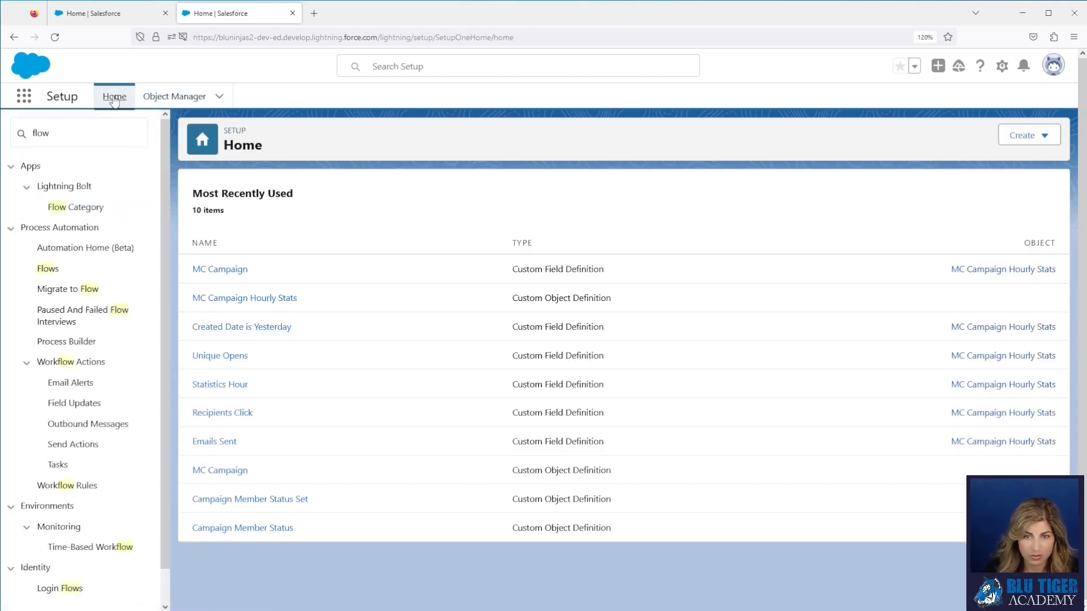
click(48, 269)
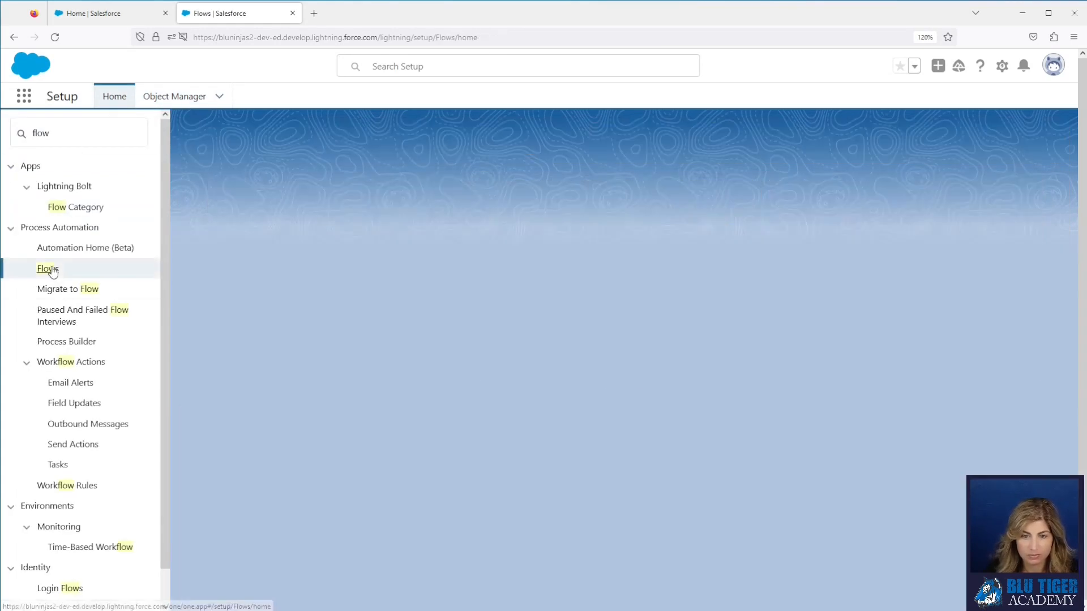
click(47, 269)
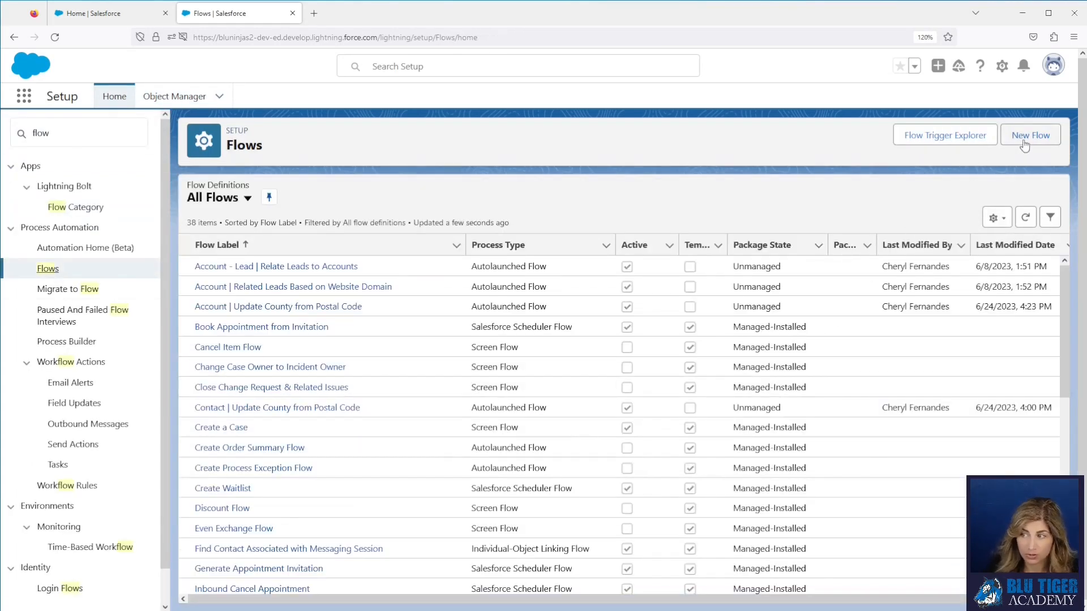
click(1030, 135)
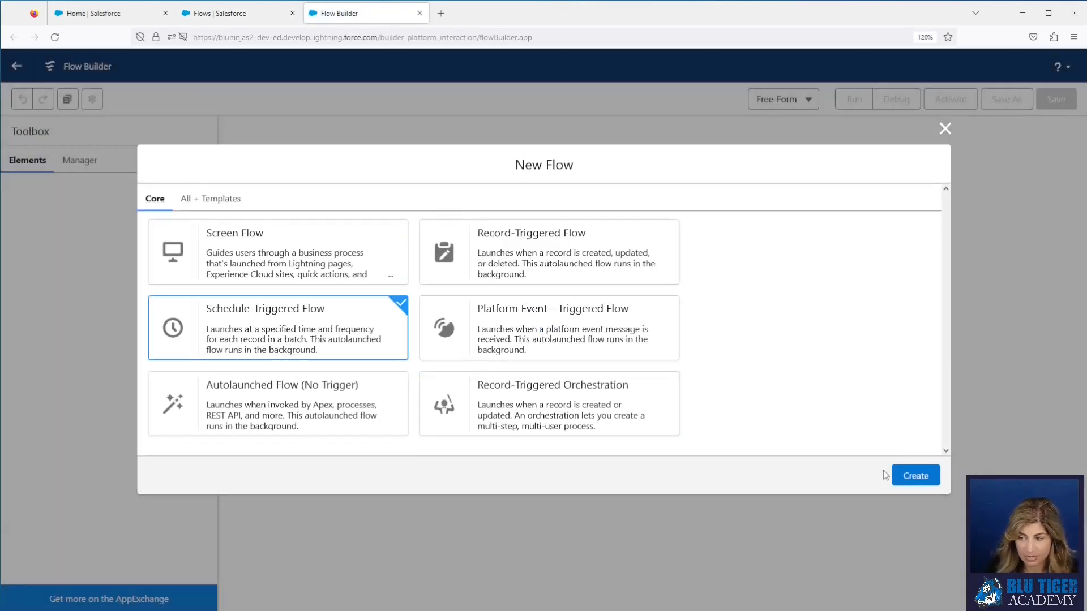
Step: Create the Schedule-Triggered Flow starting Oct 16, 2023 at 3:45 PM with Daily frequency
click(914, 475)
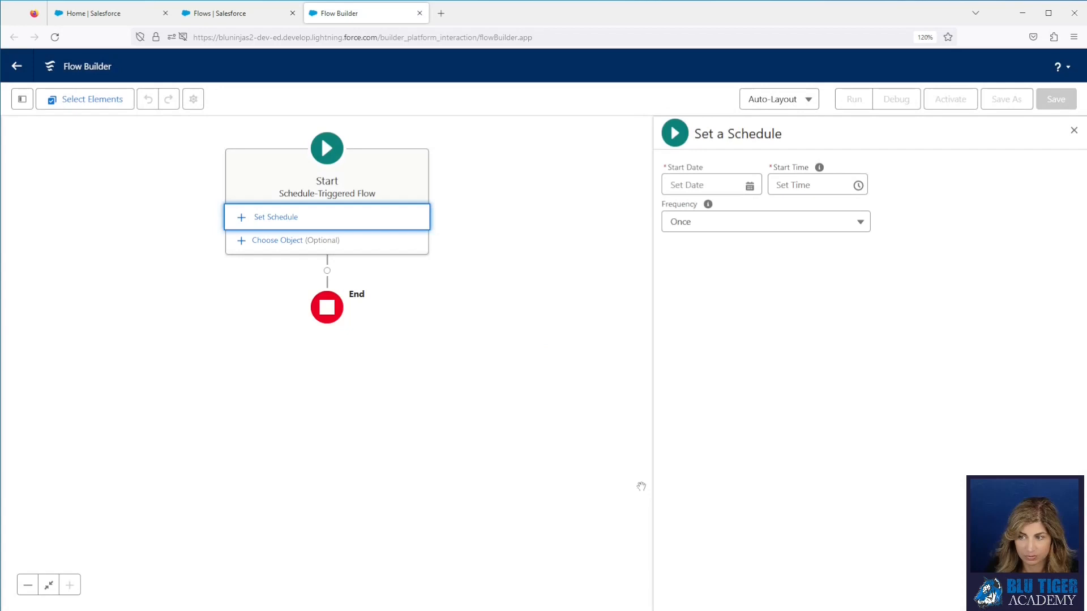
click(707, 184)
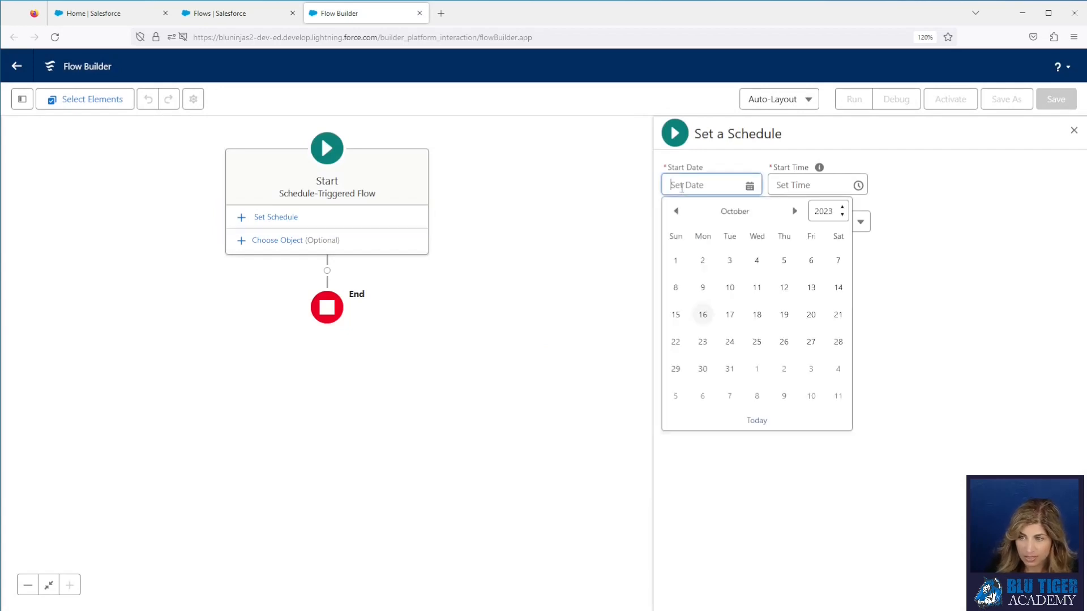
click(702, 314)
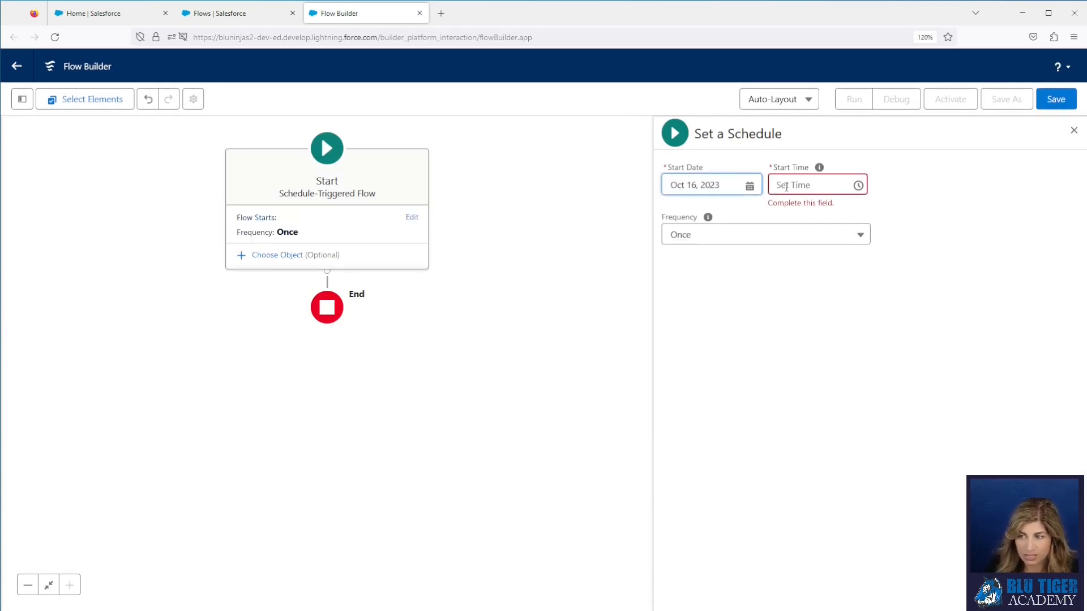
click(810, 184)
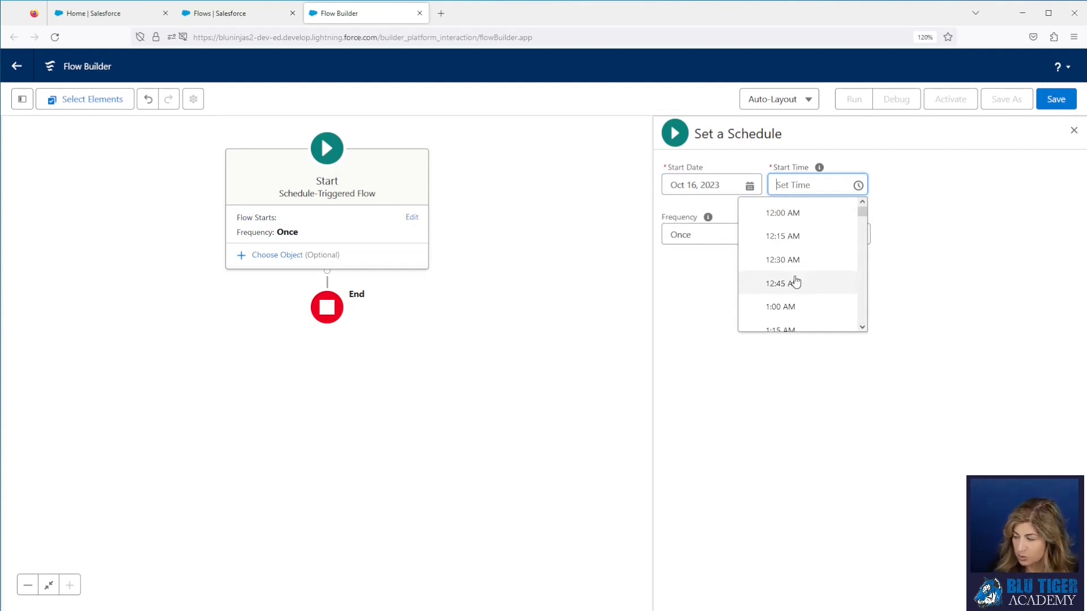
scroll(down, 3)
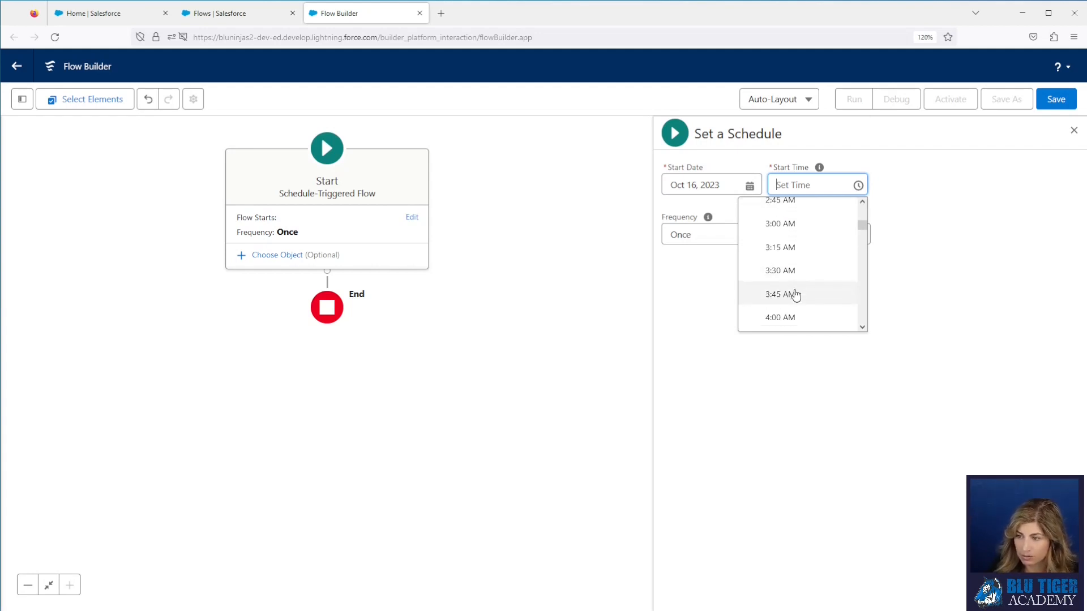
click(780, 294)
text(3:45 PM)
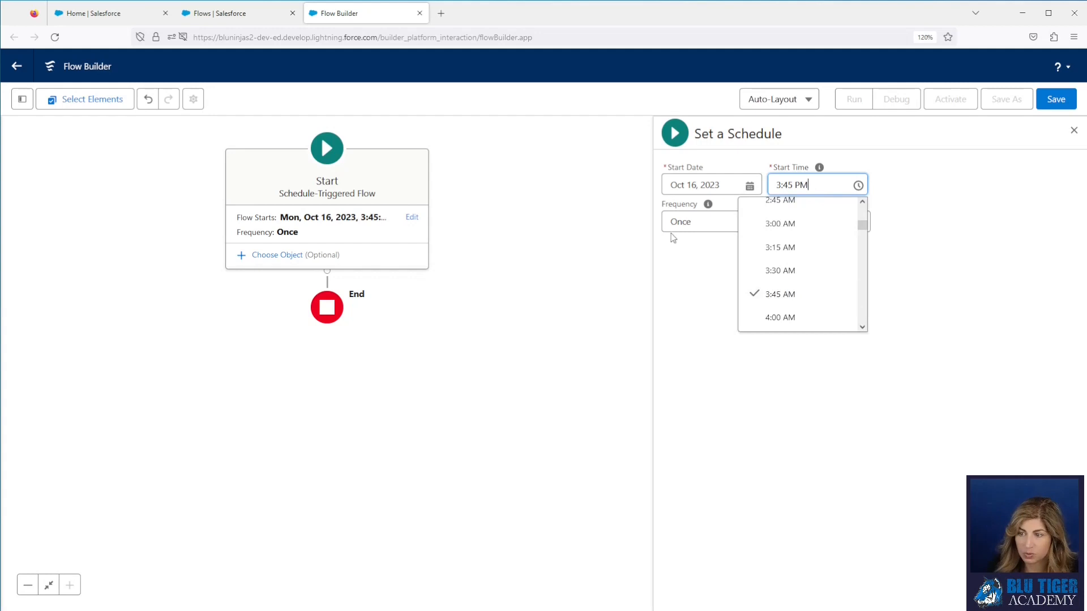
click(764, 221)
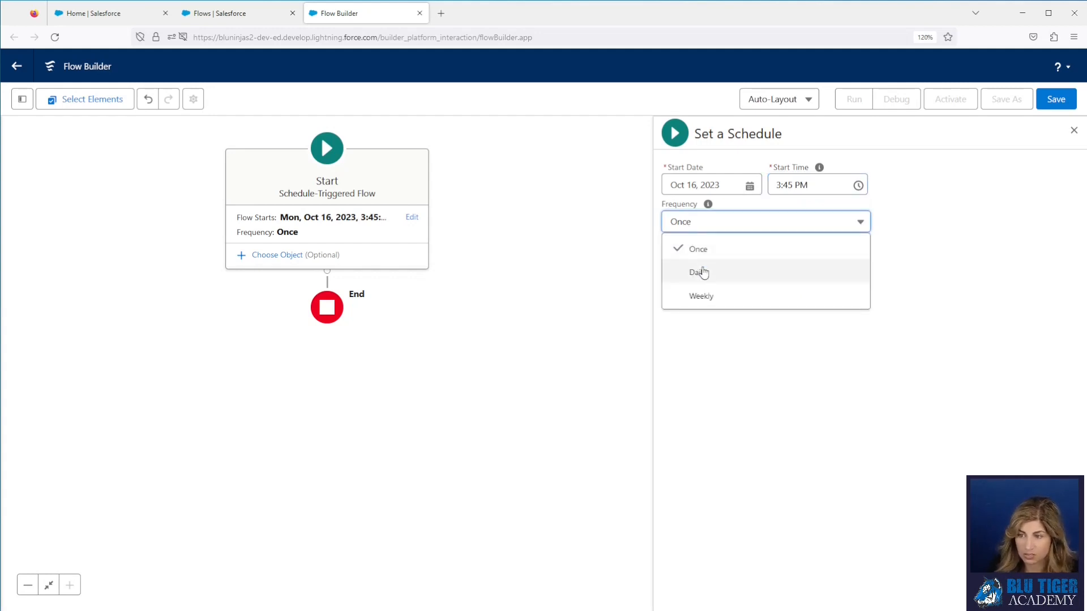
click(698, 271)
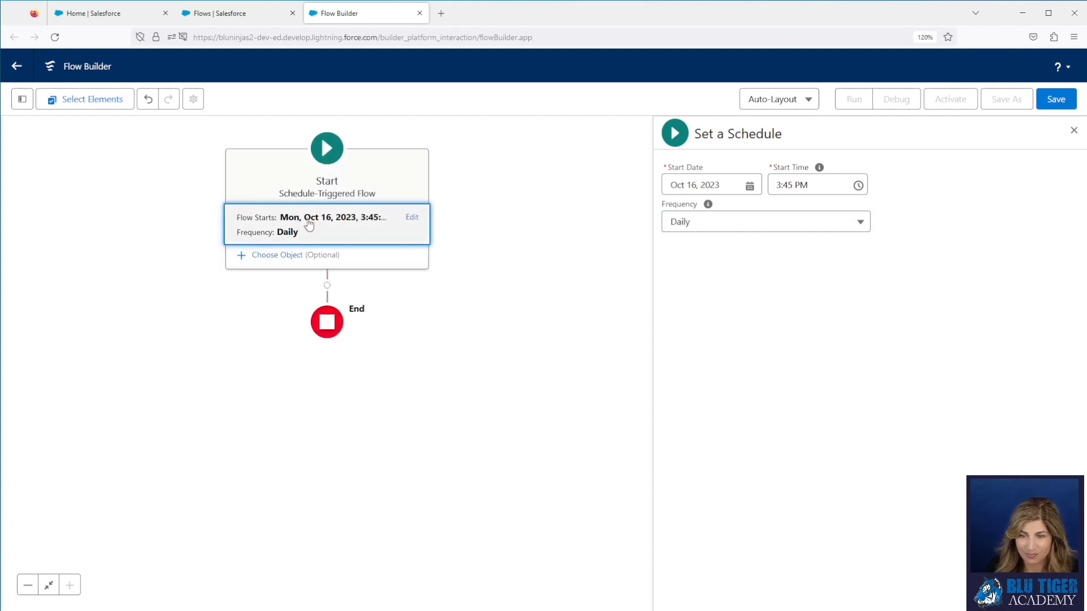
Step: Choose MC Campaign Hourly Stats with condition Created_Date_is_Yesterday__c Equals $GlobalConstant.True
click(295, 255)
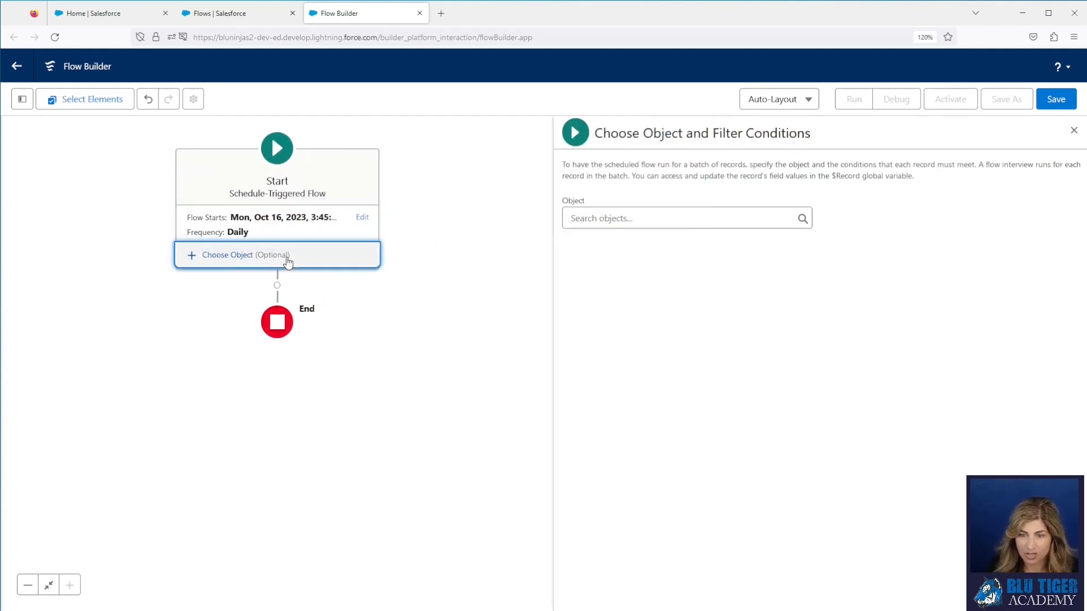
text(mc cam)
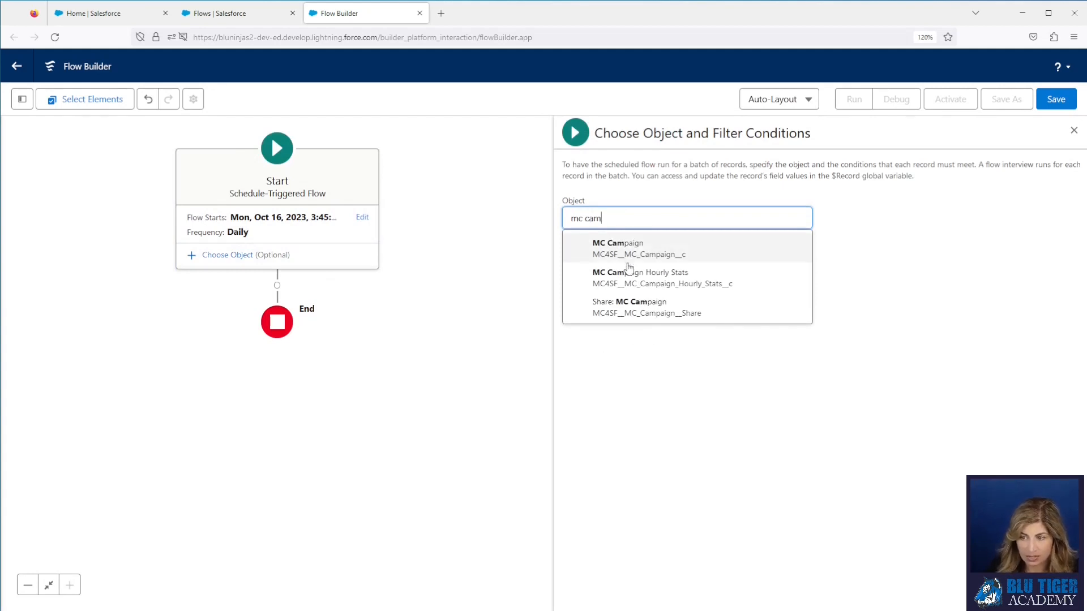
click(639, 277)
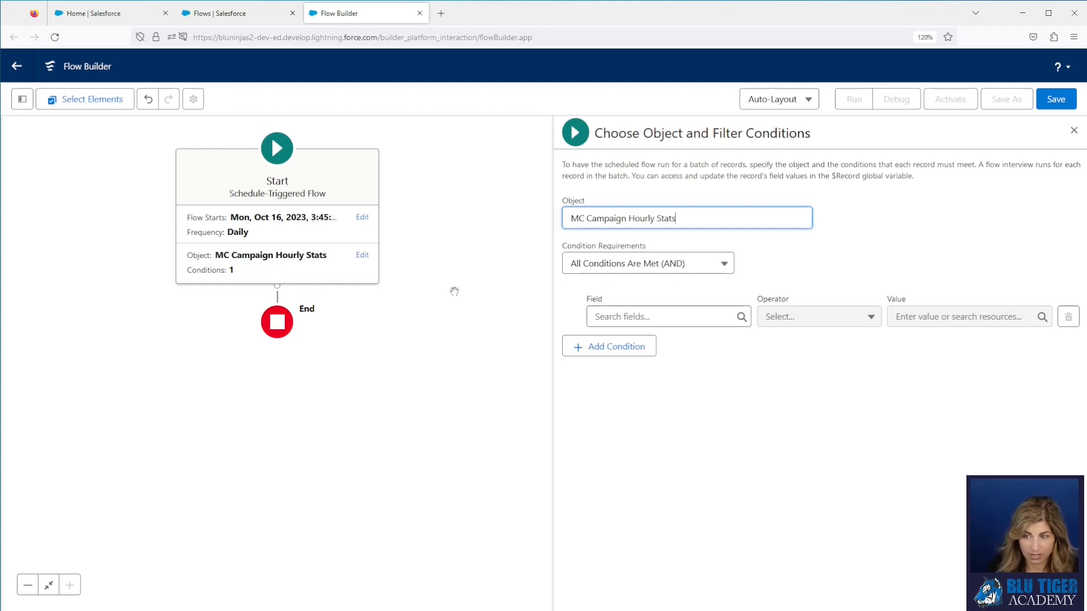
click(665, 315)
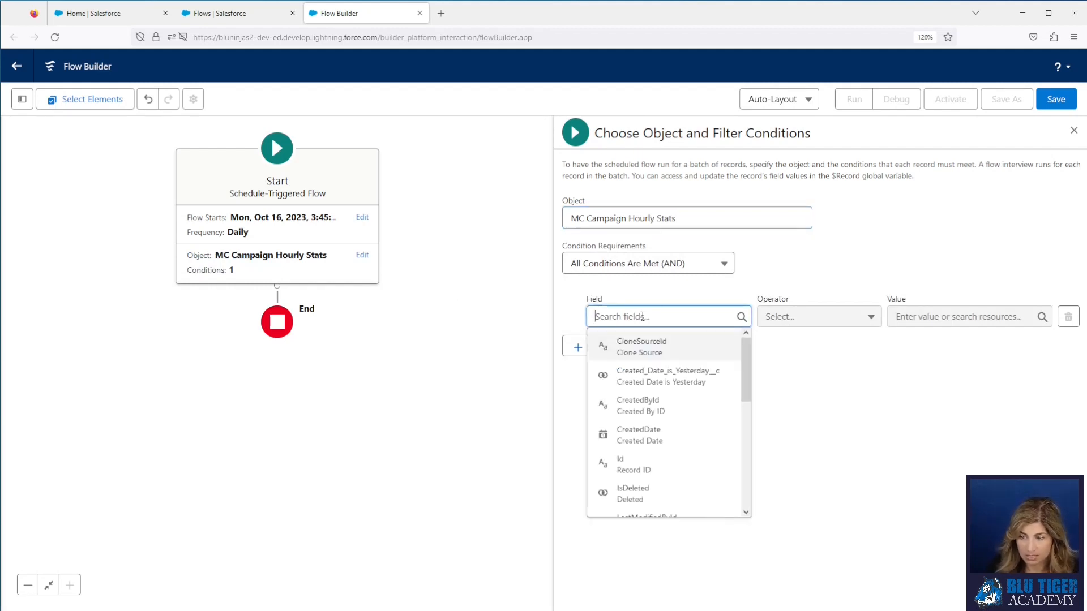
click(668, 376)
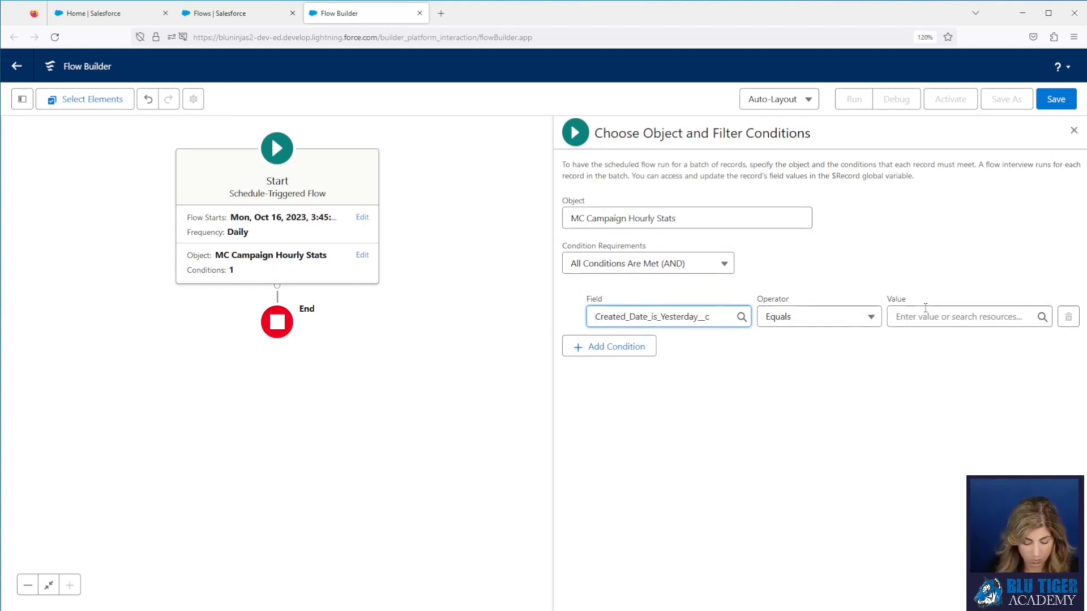
text(true)
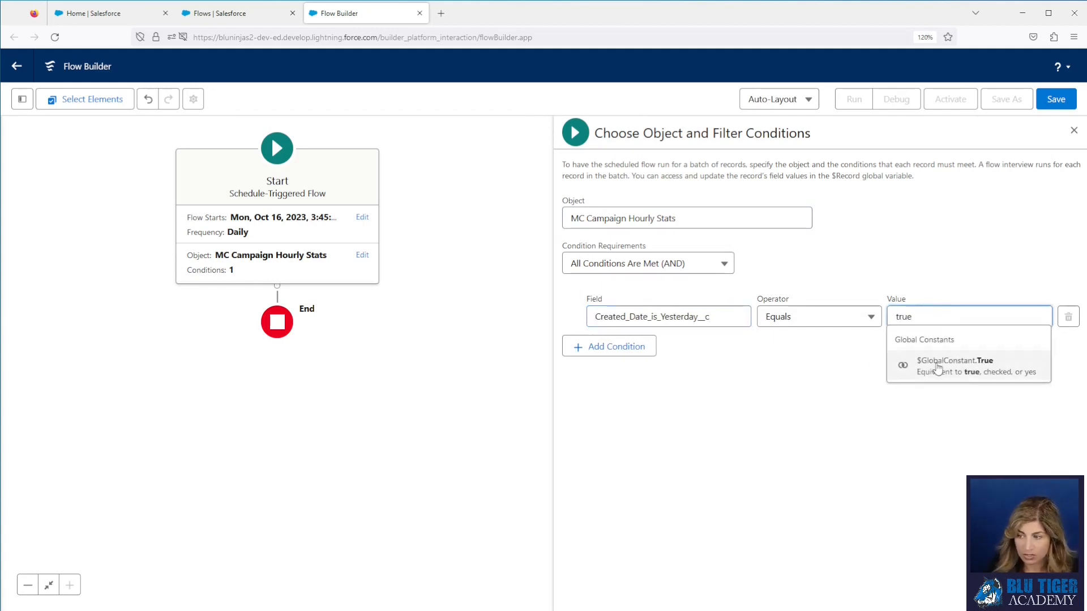
click(955, 366)
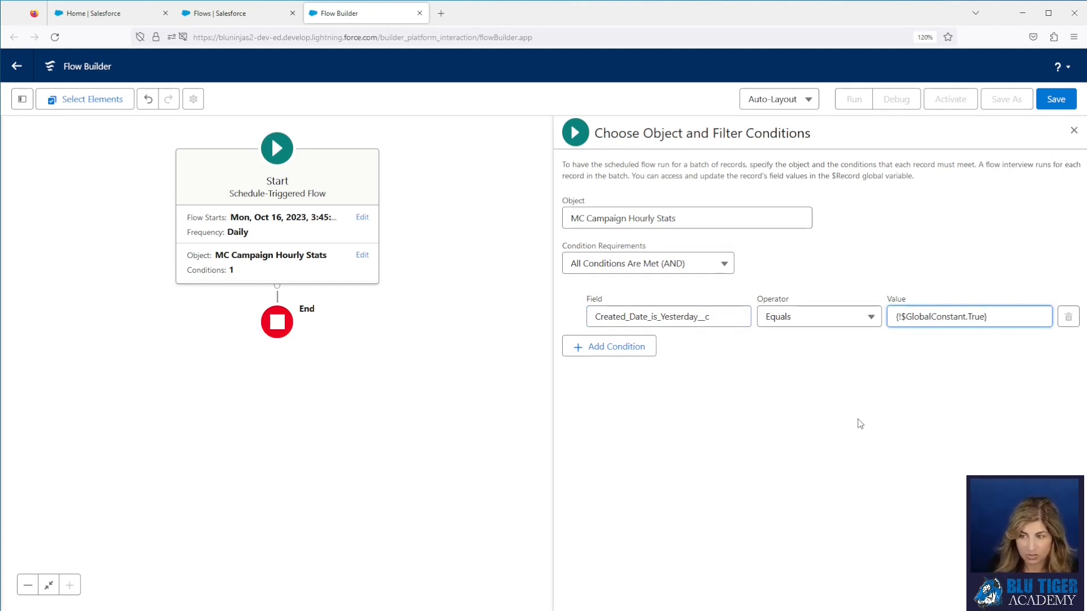
click(968, 315)
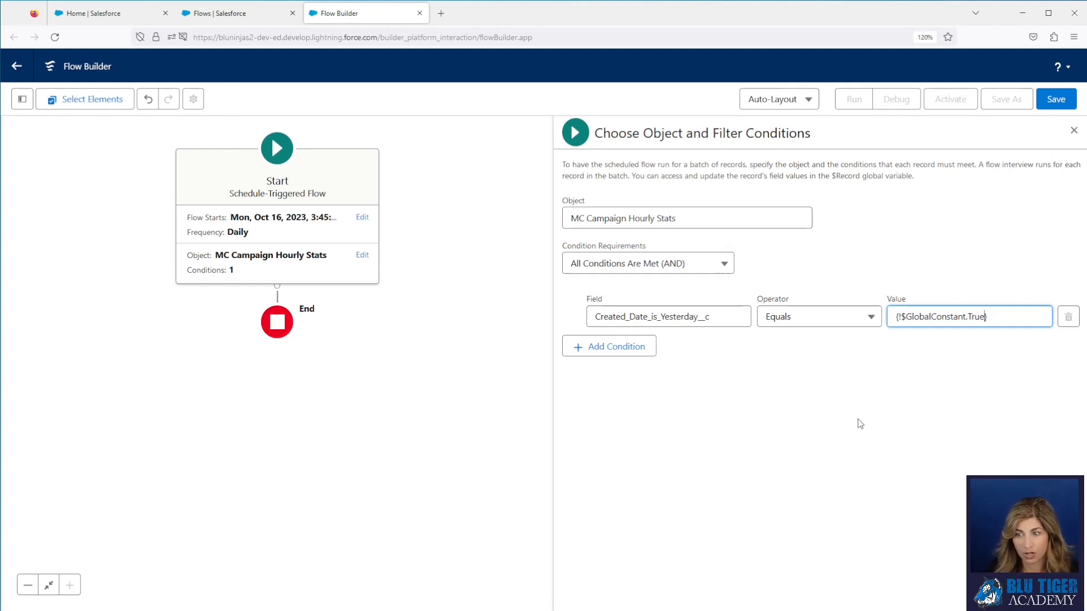
click(1073, 129)
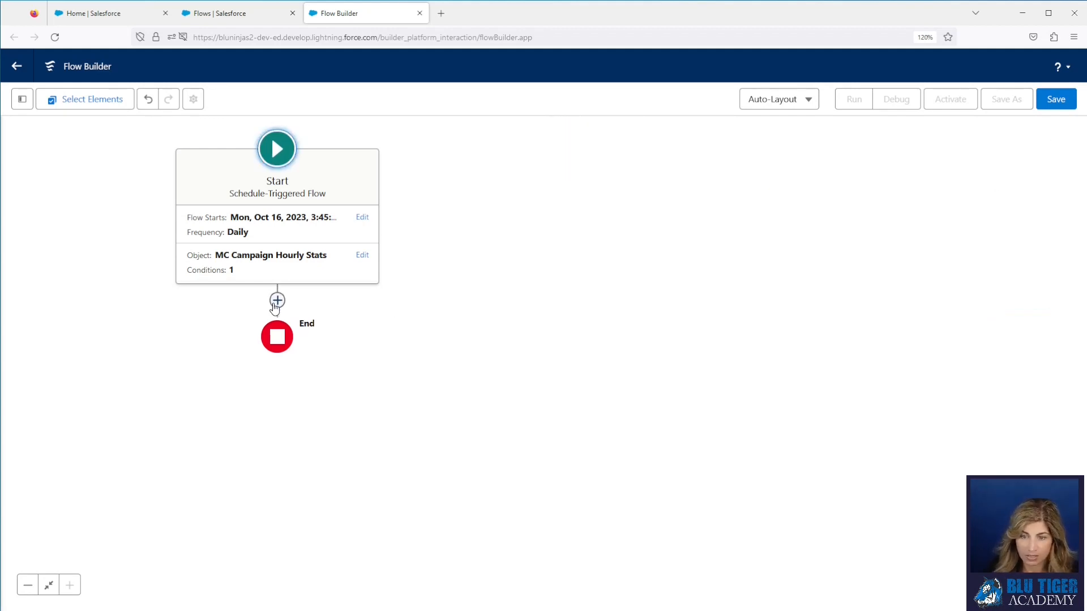
Step: Insert a Delete Records step 'Delete the MC Campaign Hourly Stat Record' deleting $Record
click(277, 300)
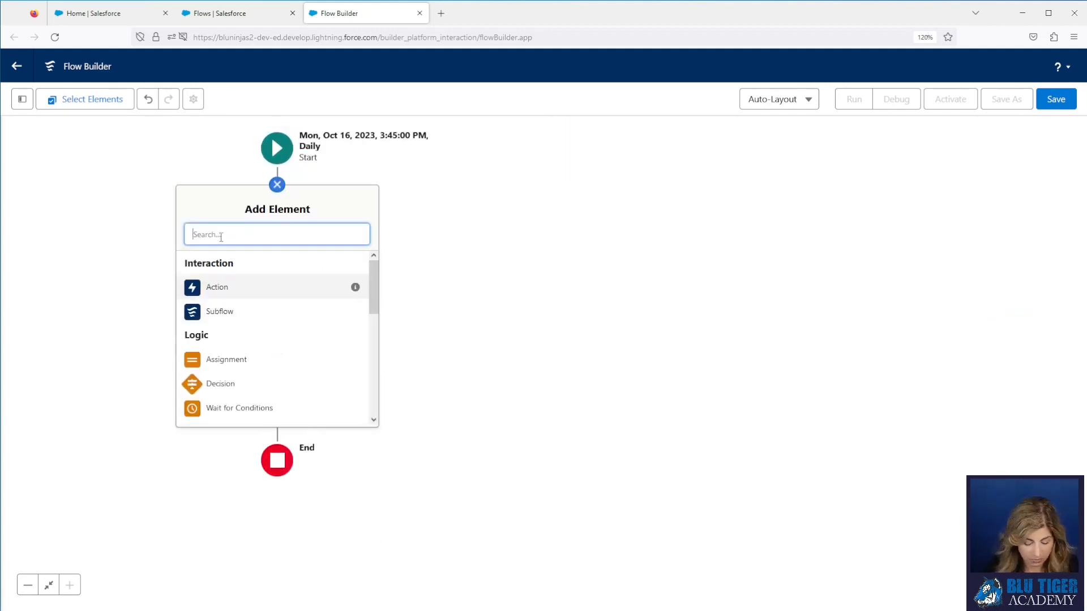
text(delete)
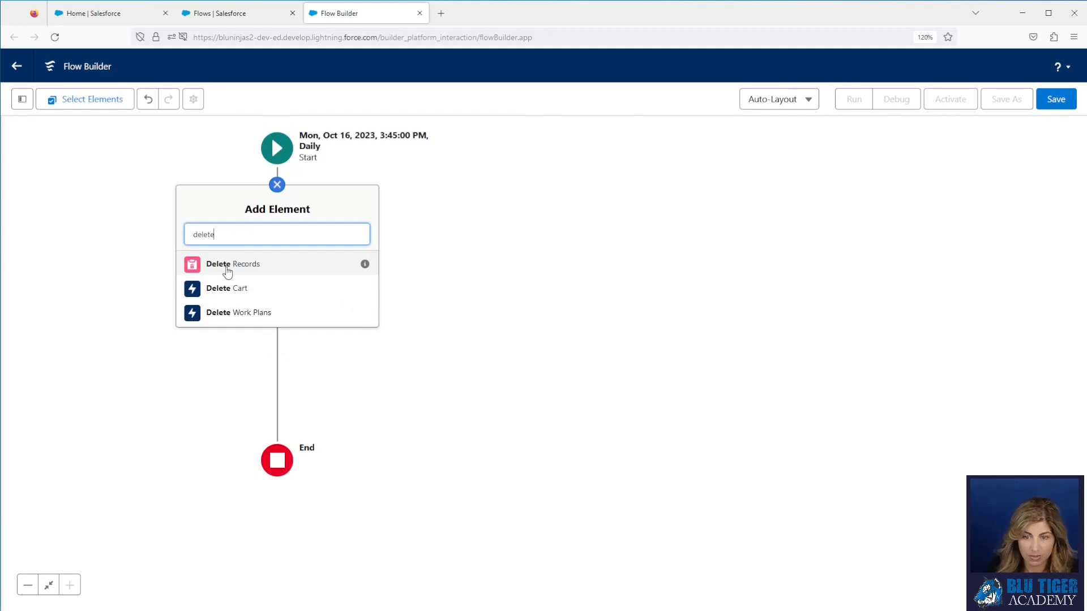
click(232, 263)
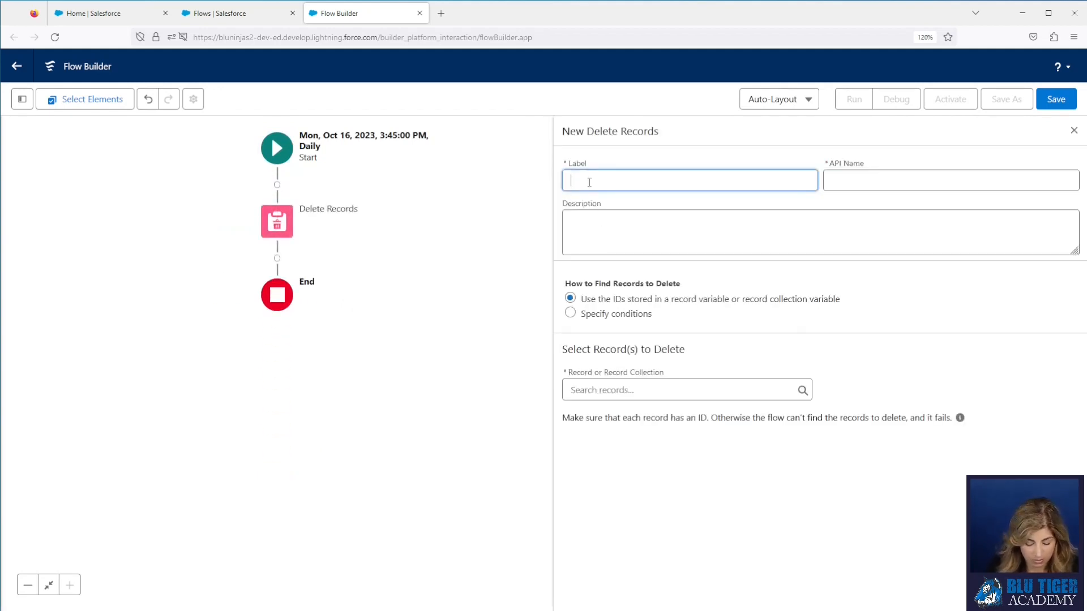
text(Delete the)
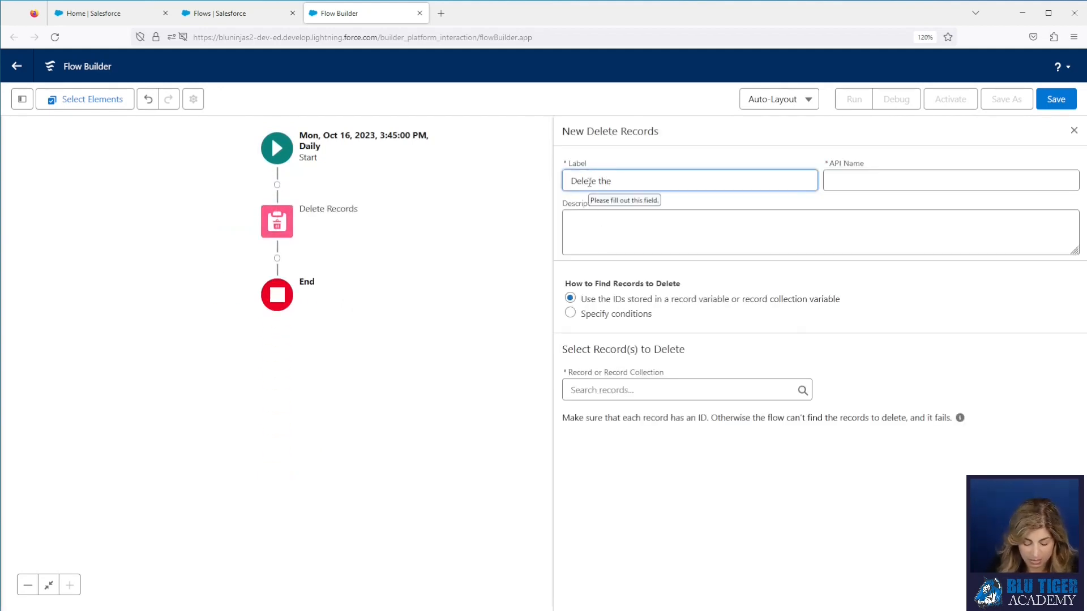
text(MC Campaign Hourly Stat)
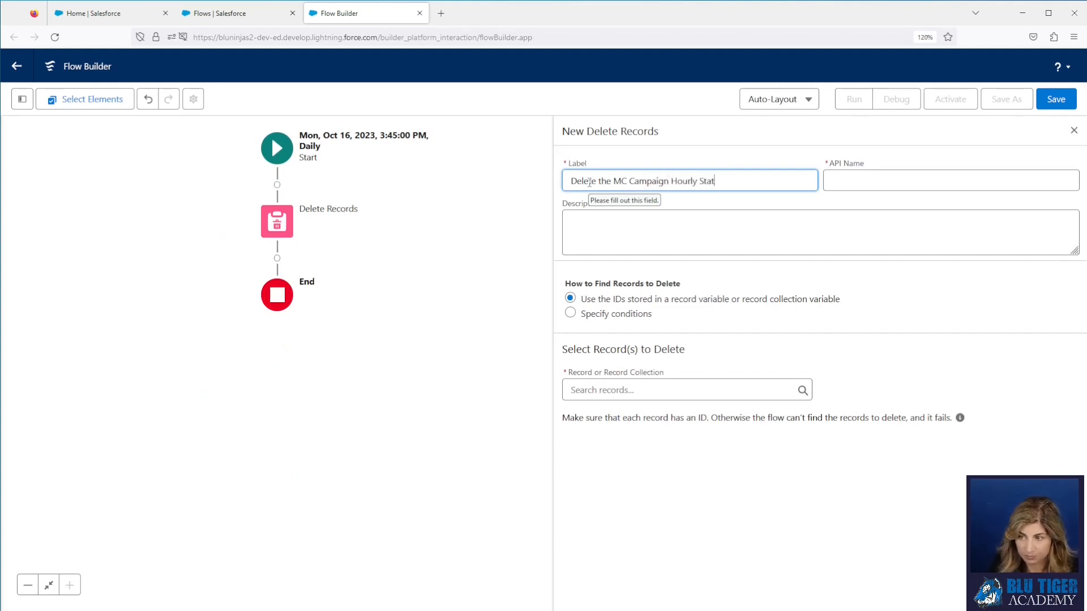
text(Recor)
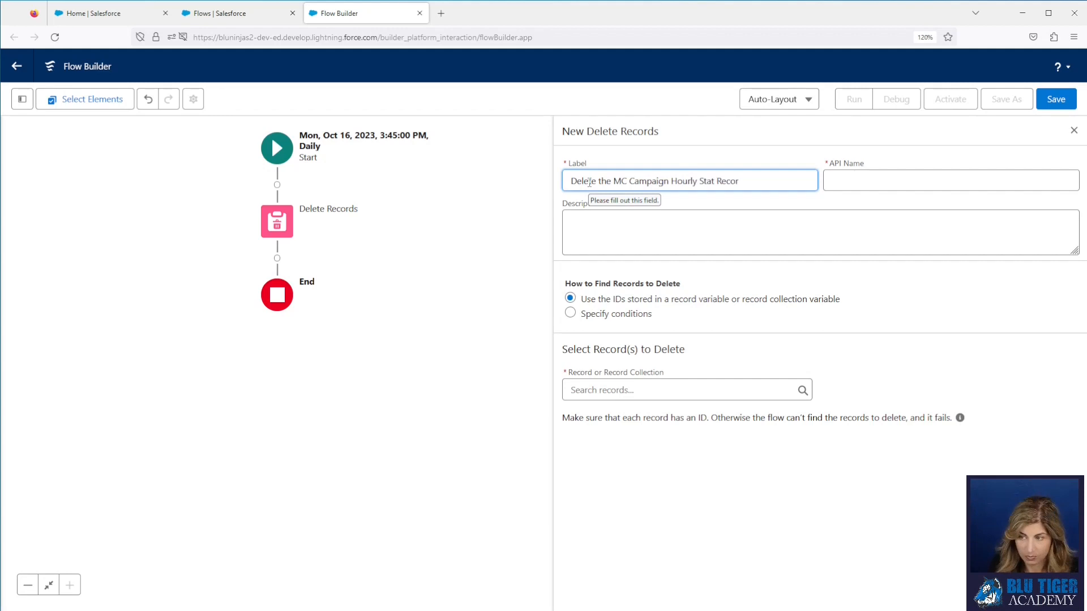
click(686, 389)
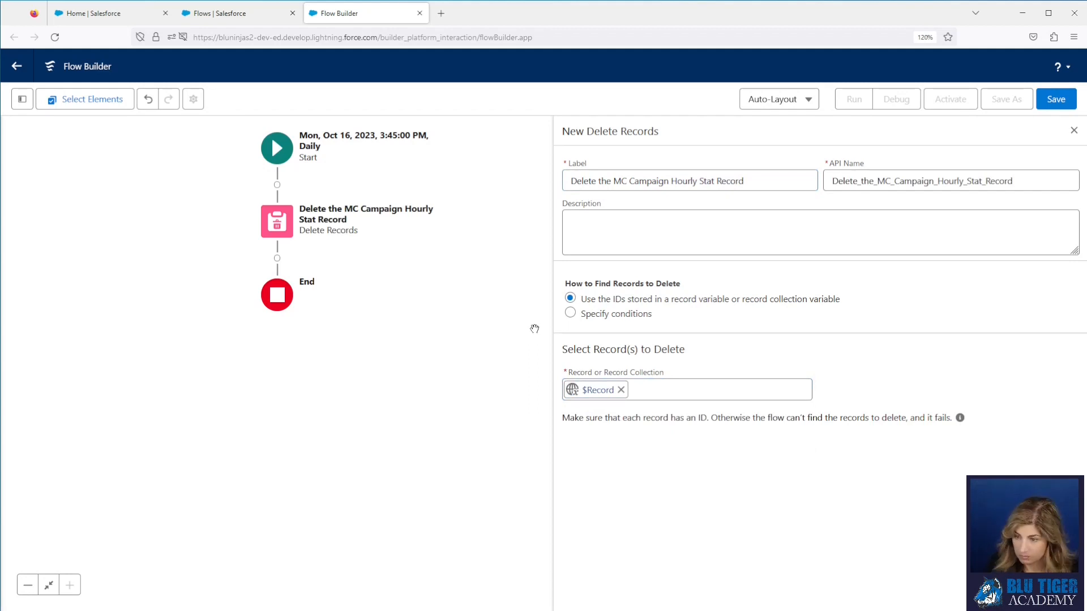
click(1055, 98)
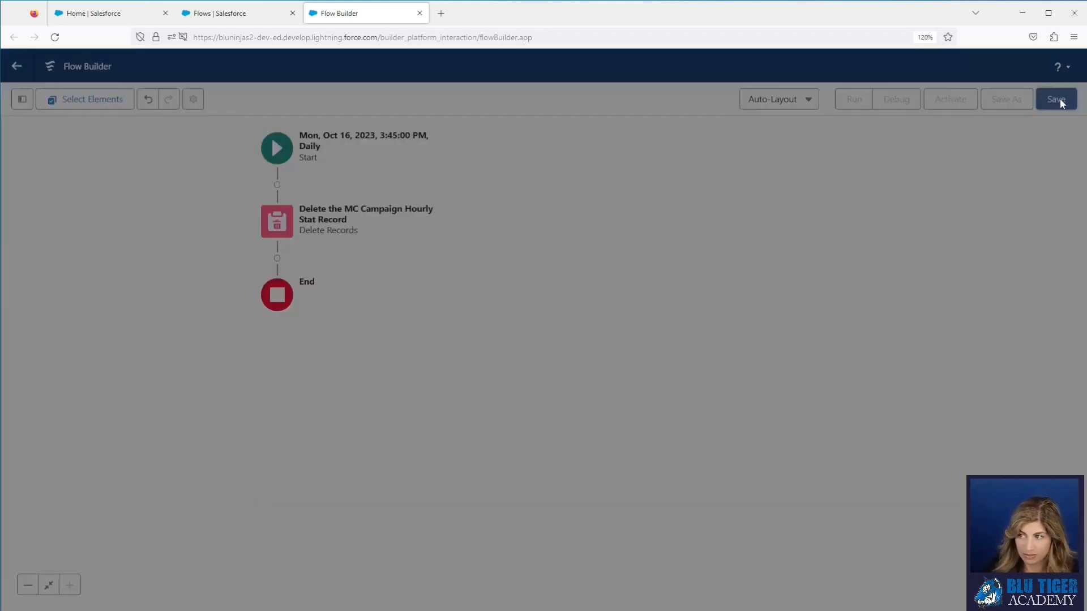
Step: Save the flow with a daily-deletion description and review its default workflow user warning
click(1055, 98)
text(MC Campaign Hourly Stat | Delete Records Daily)
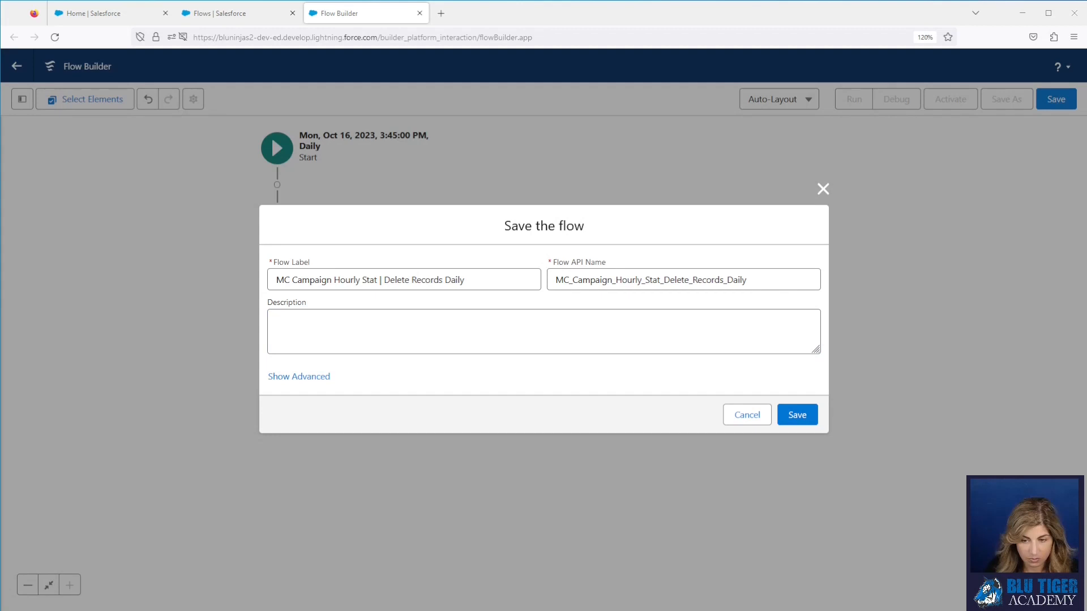
text(This flow will run daily at 1 AM to delete the records in the MC Campaign Hourly Stat object that were created yesterday.)
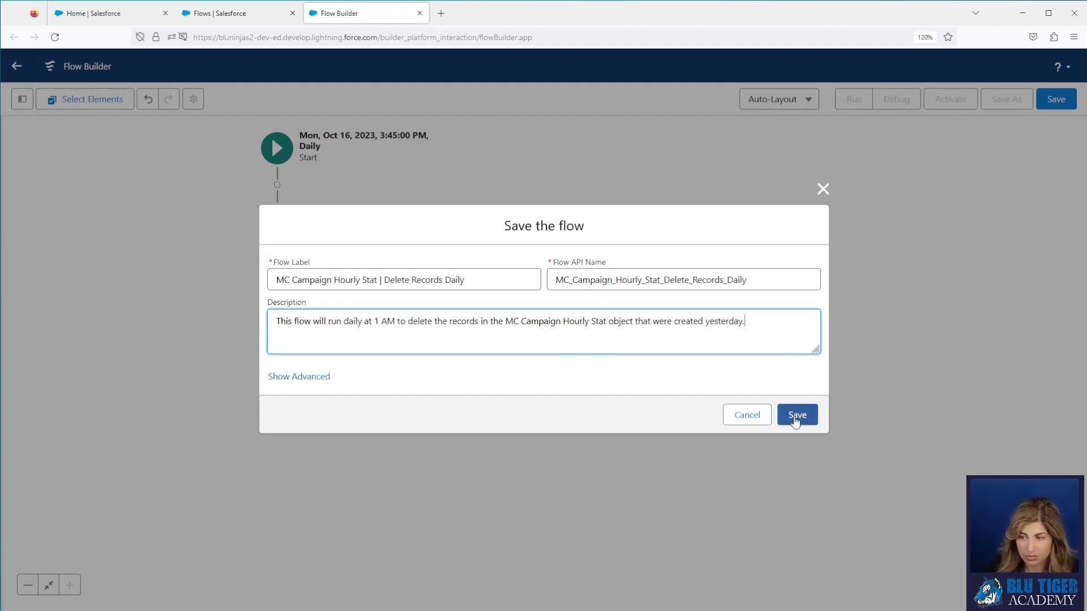
click(796, 414)
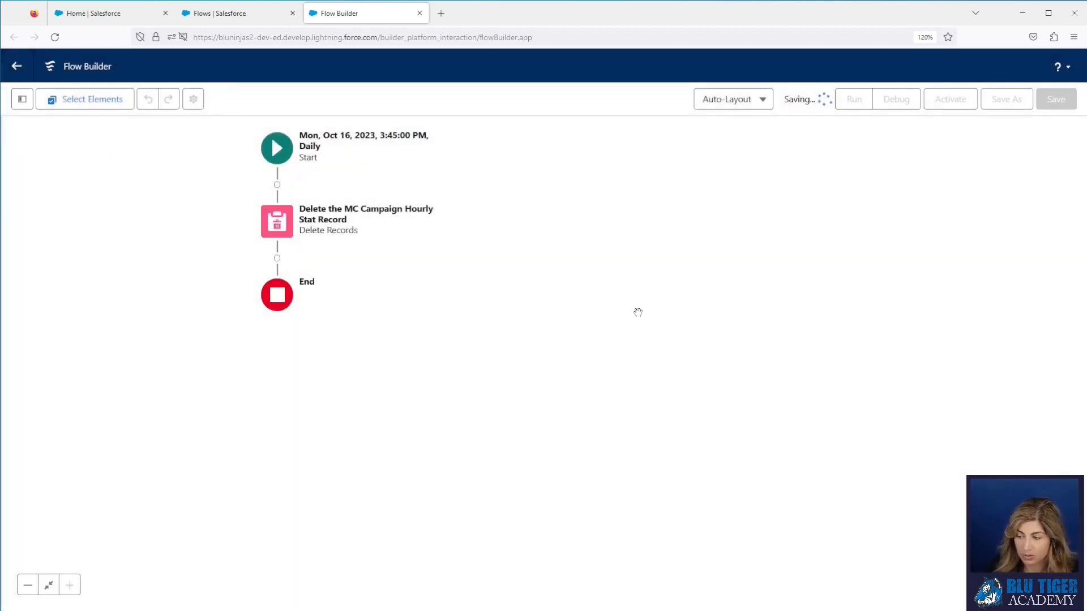
click(1055, 98)
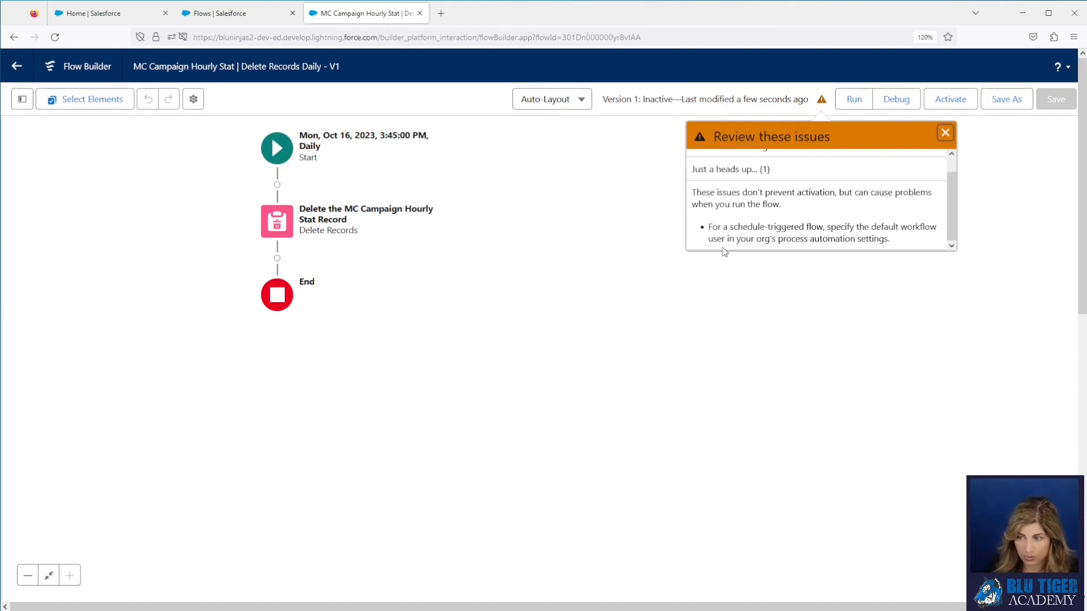
mouse_move(730, 253)
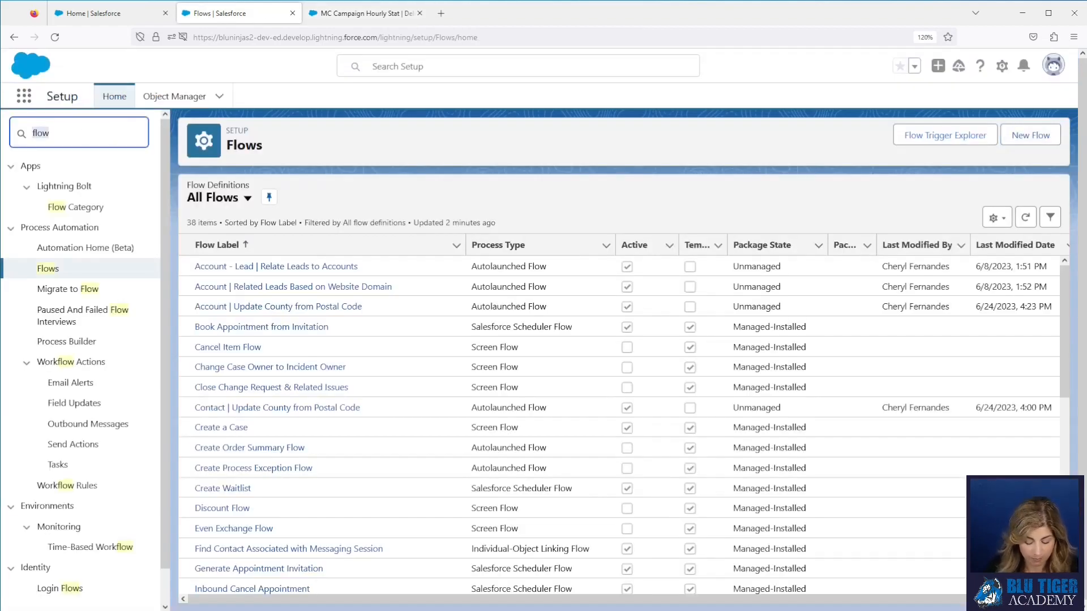
Step: Check that a Default Workflow User is set in Process Automation Settings and cancel out unchanged
text(process)
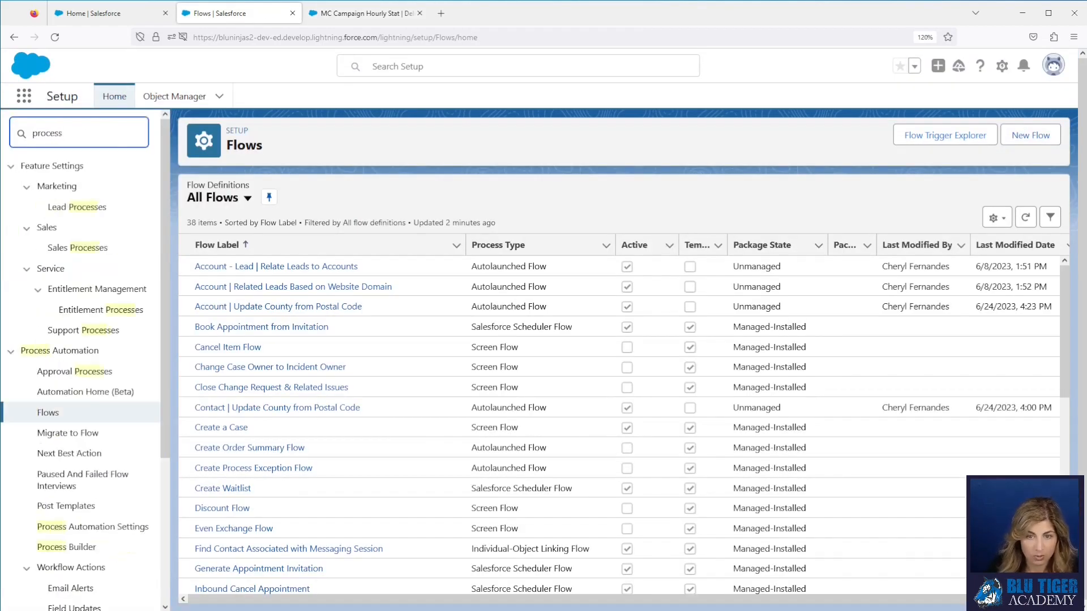
click(91, 526)
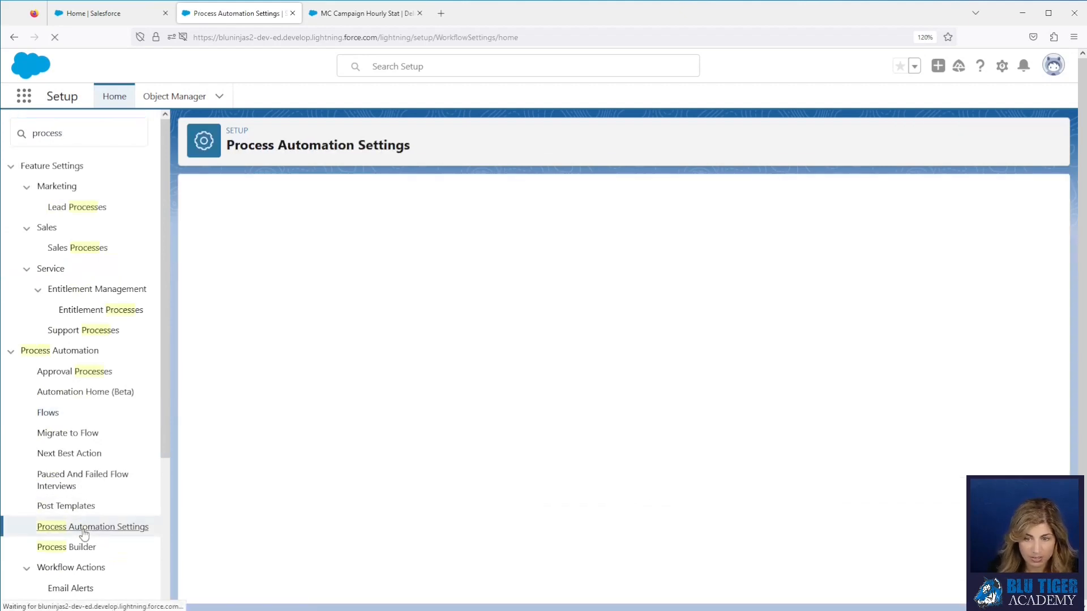
click(92, 527)
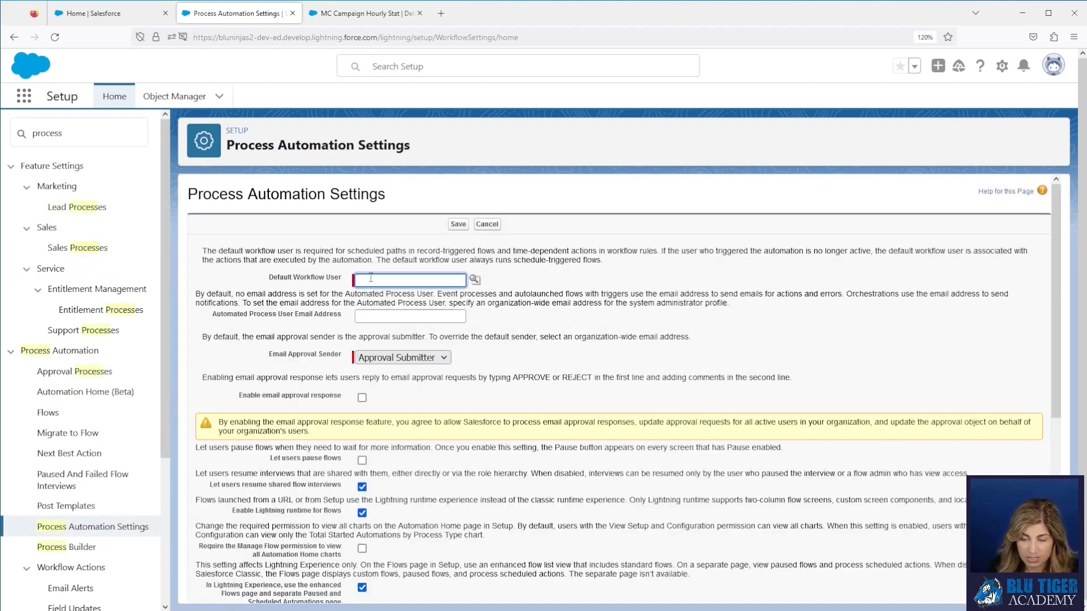
click(474, 280)
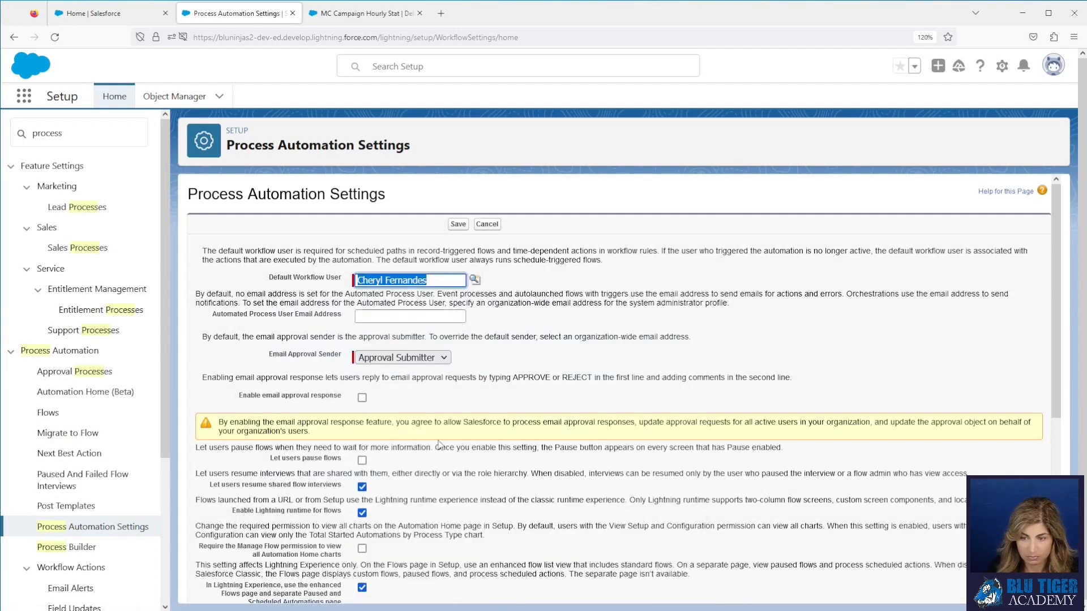
click(458, 224)
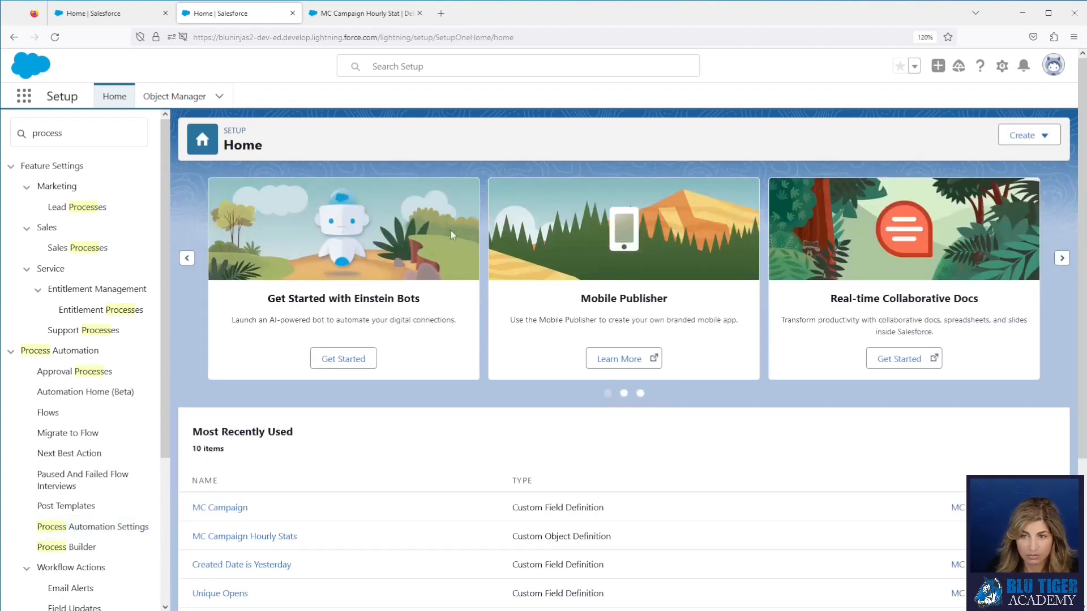
click(364, 13)
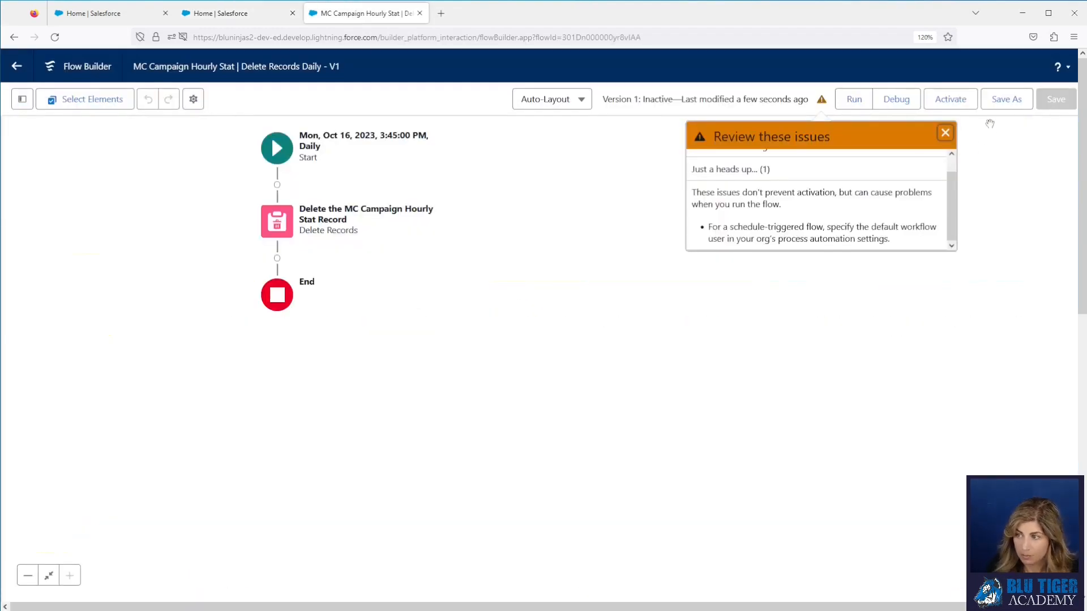
Step: Activate the Delete Records Daily flow and reopen Process Automation Settings in Setup
click(949, 98)
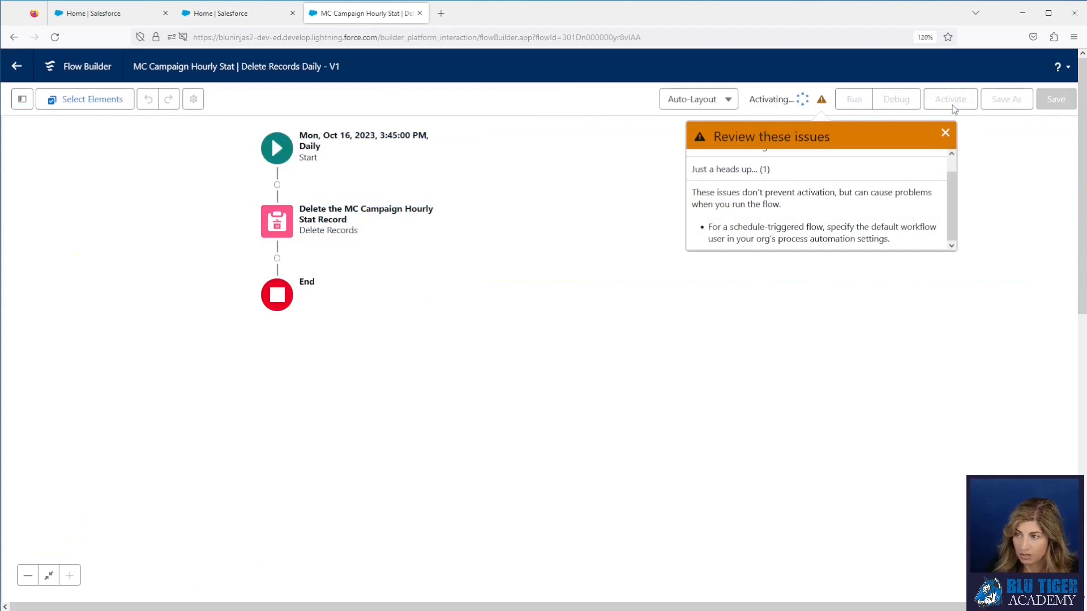
click(948, 99)
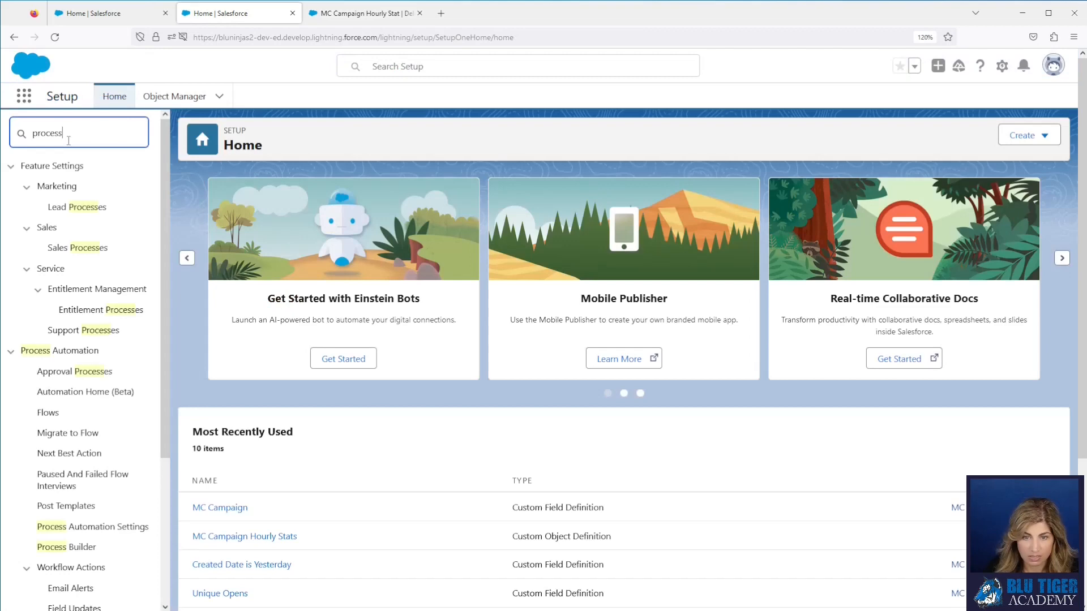
click(92, 527)
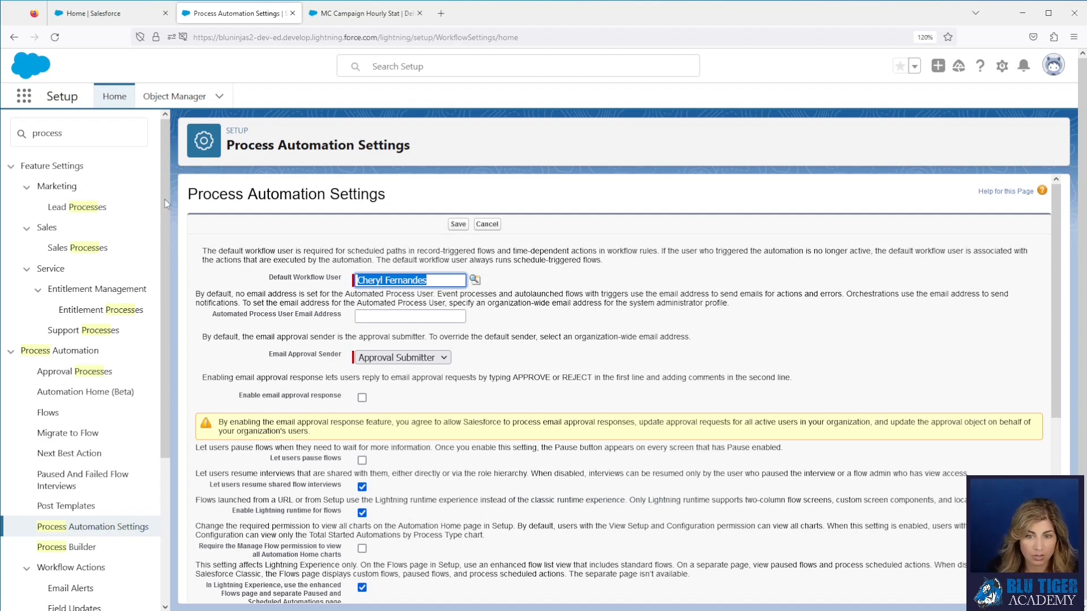
click(78, 133)
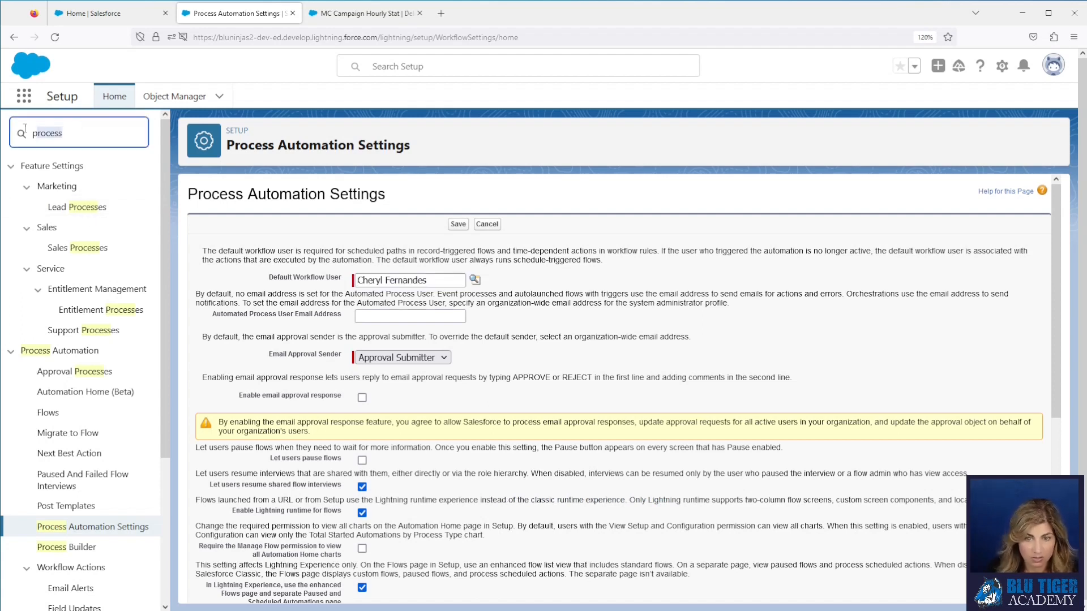
Step: Review Company Information's default time zone, Eastern Daylight Time (America/New_York)
text(company)
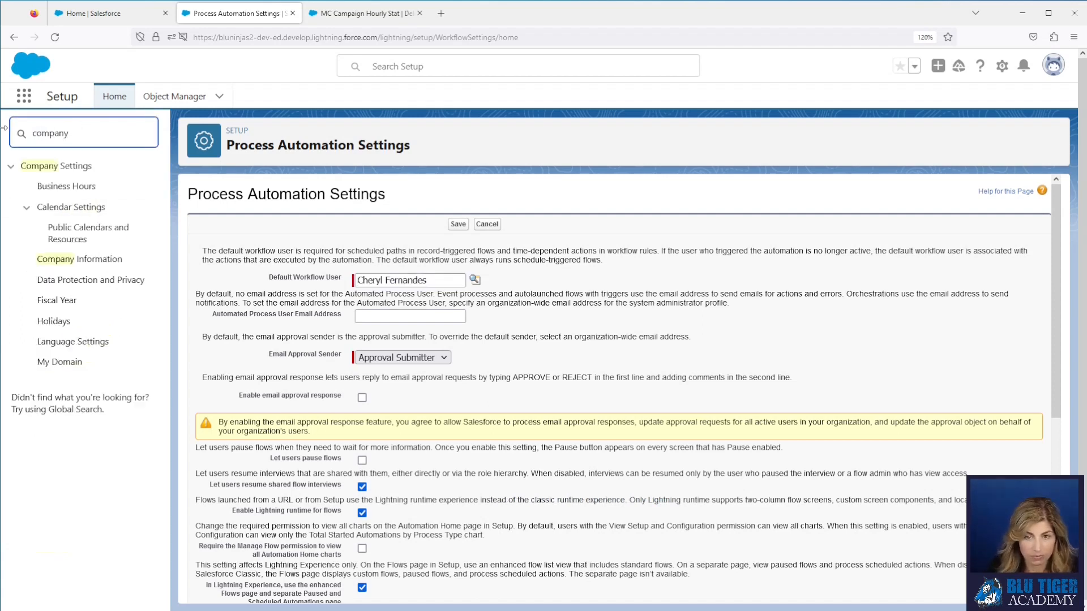
click(79, 258)
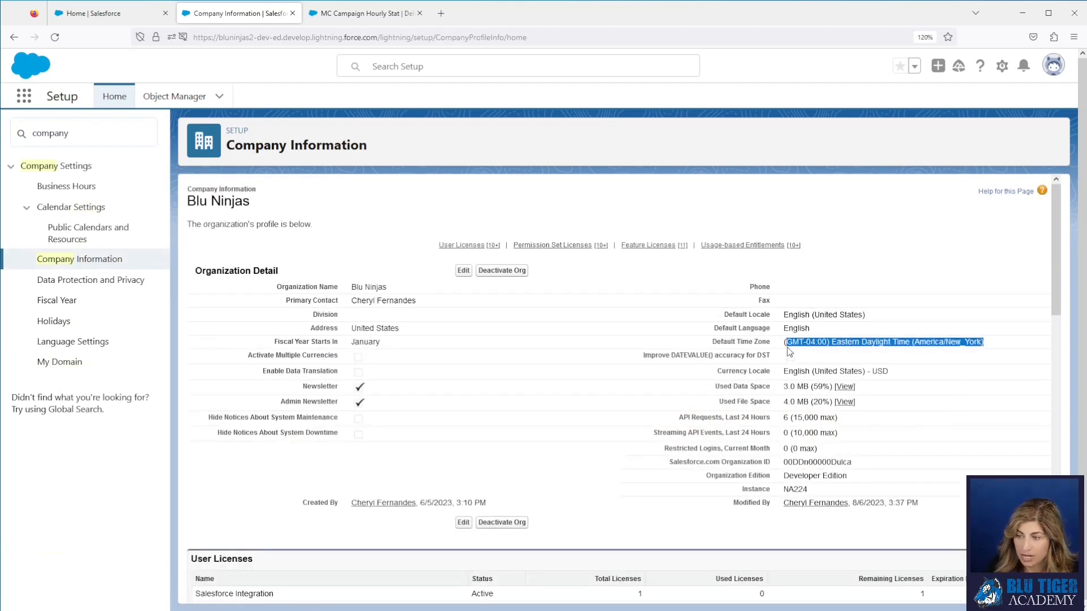
mouse_move(829, 369)
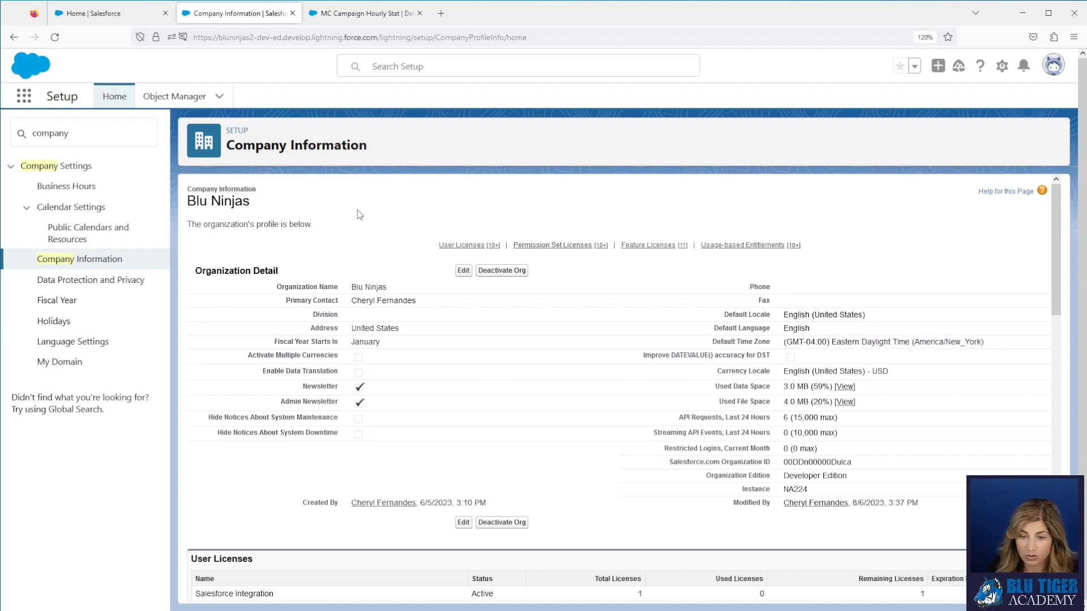
mouse_move(304, 187)
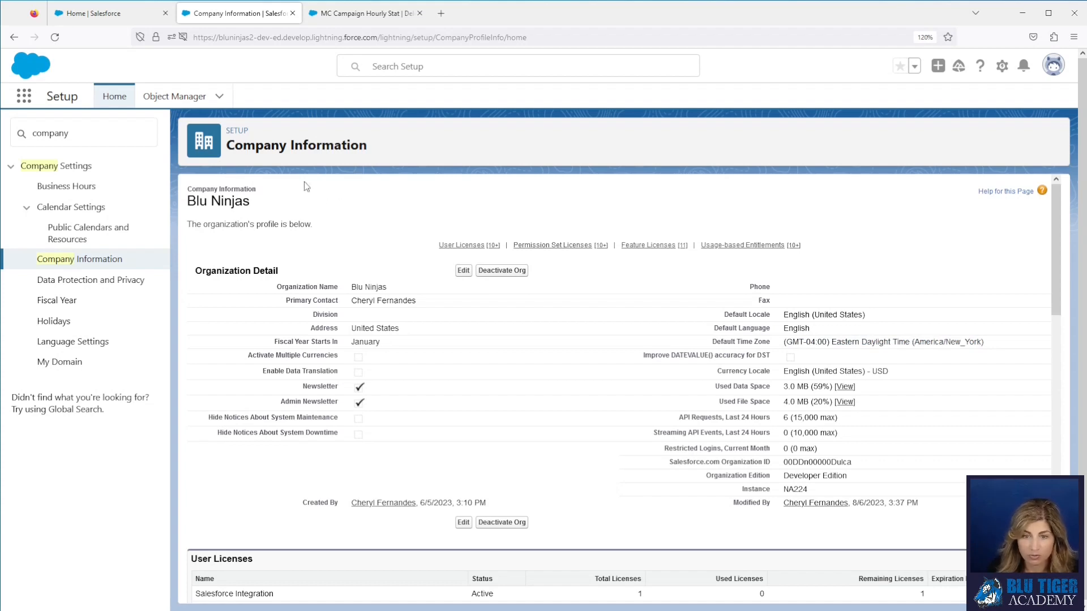
click(83, 131)
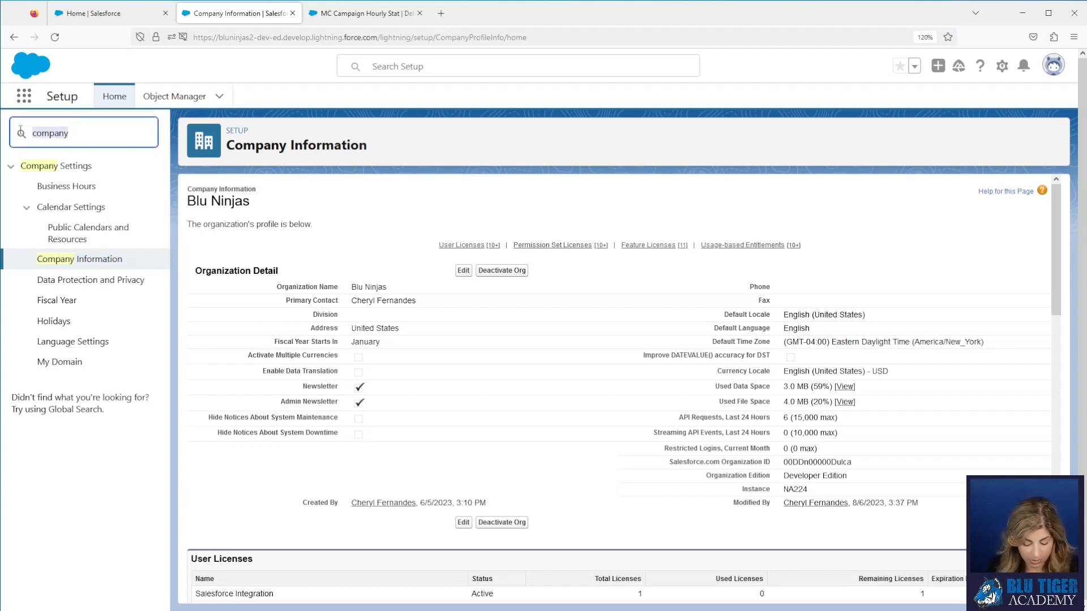
text(schedule)
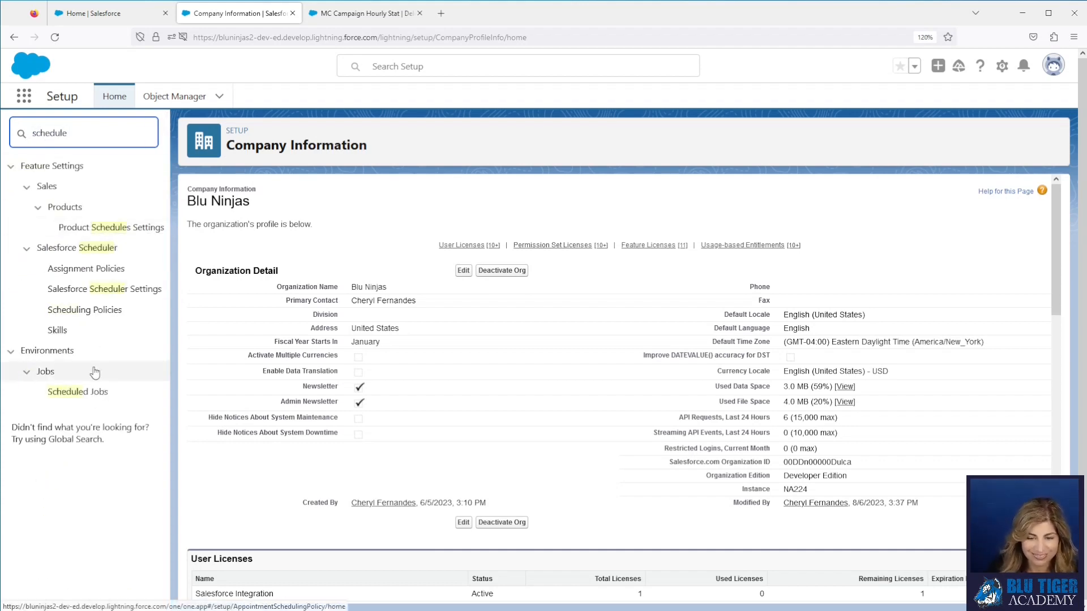
Step: Confirm Scheduled Jobs lists MC_Campaign_Hourly_Stat_Delete_Records_Daily-1 next running 10/17/2023, 3:45 PM
click(78, 392)
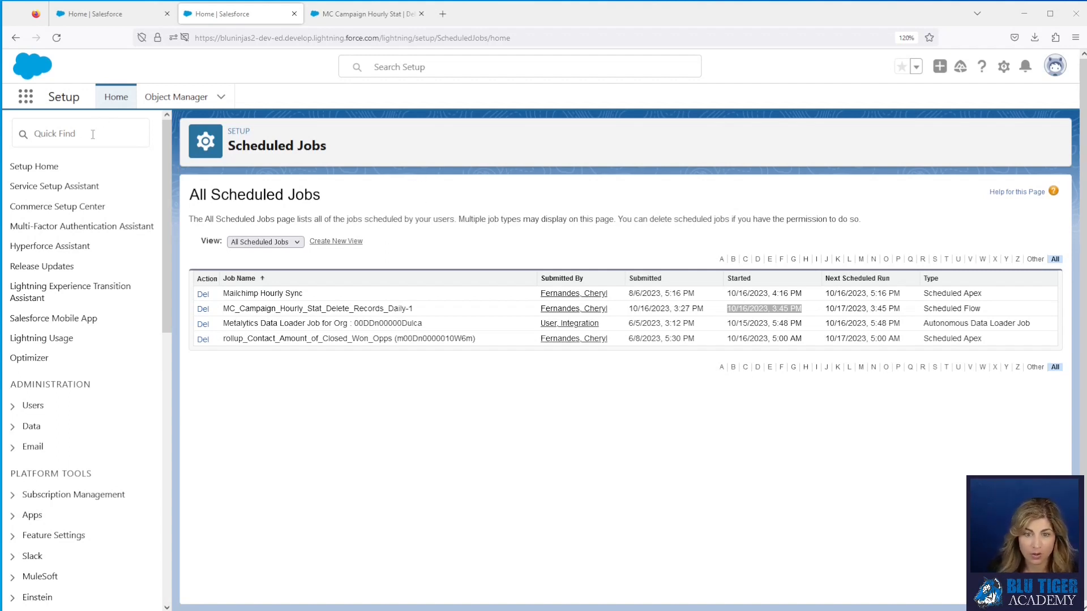
text(storage)
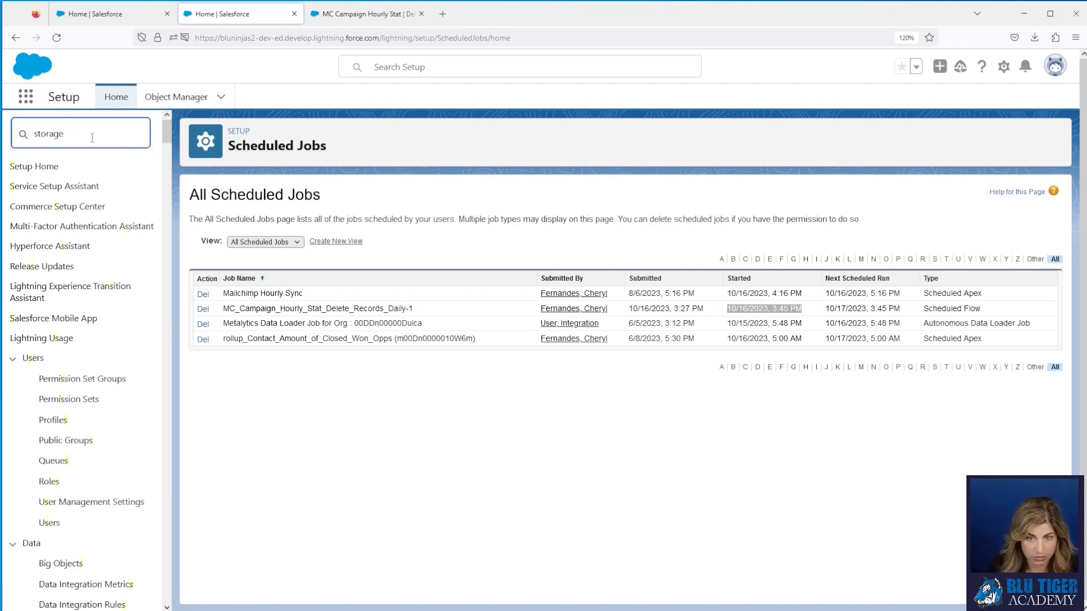
Step: View Storage Usage, where MC Campaign Hourly Stats holds 48 records
click(67, 187)
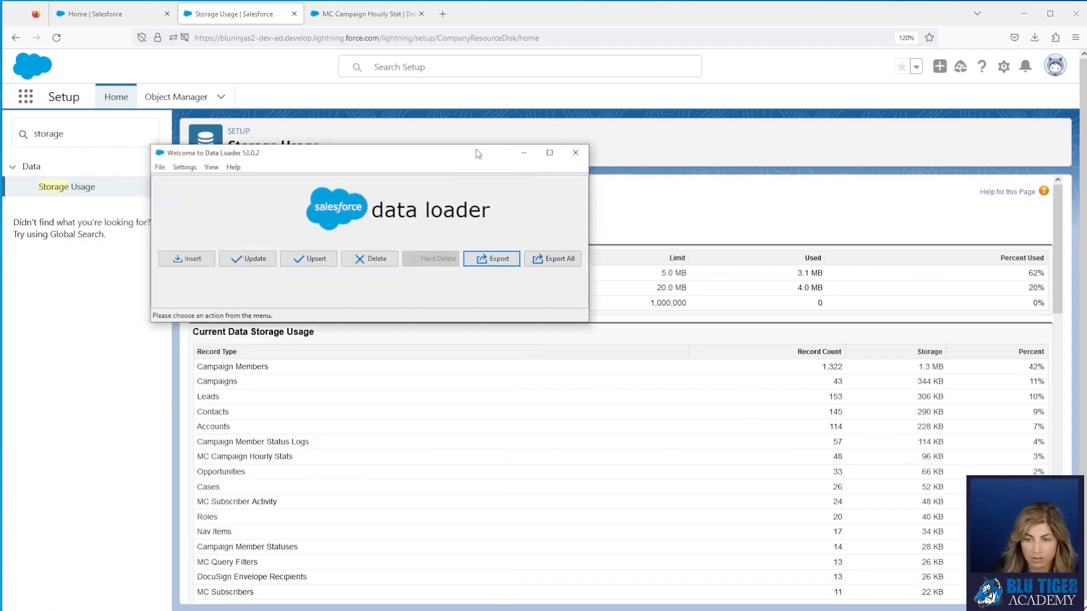
Step: Start an export of MC Campaign Hourly Stats to a target file named with 10162023
click(490, 258)
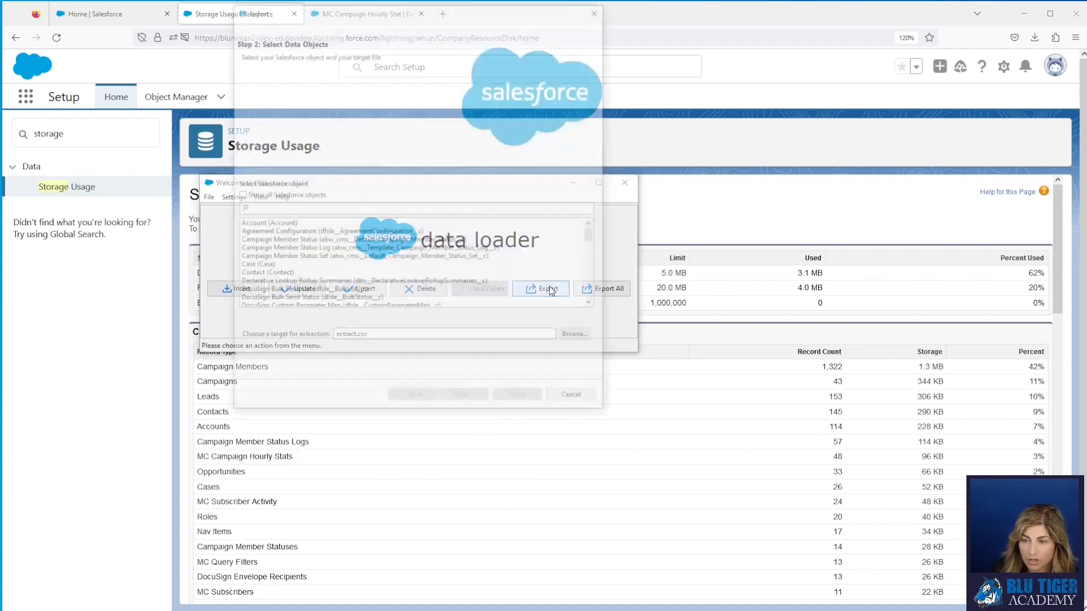
click(540, 289)
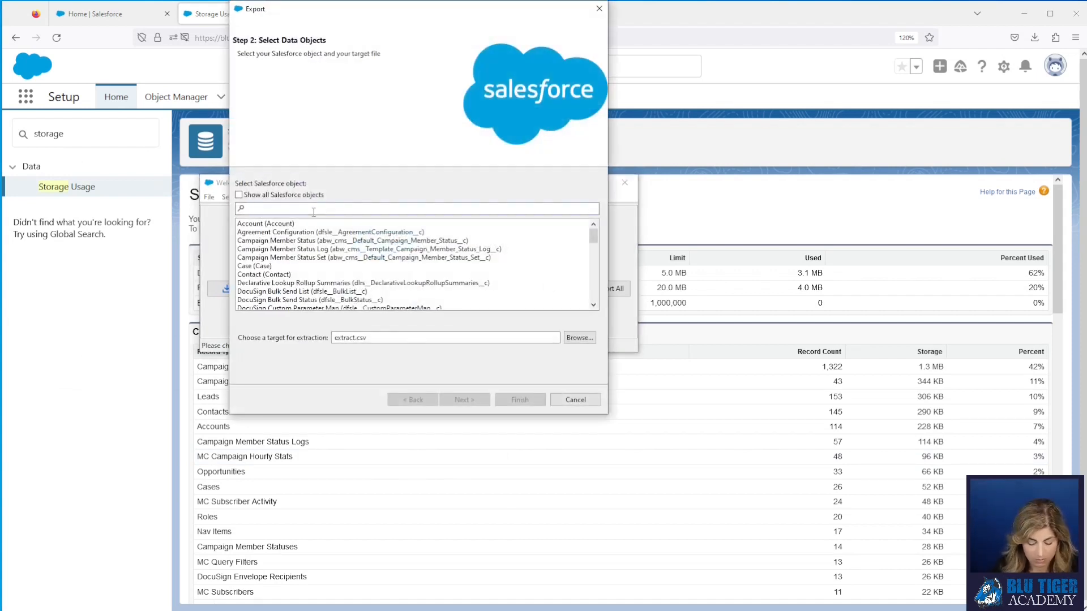
text(mc c)
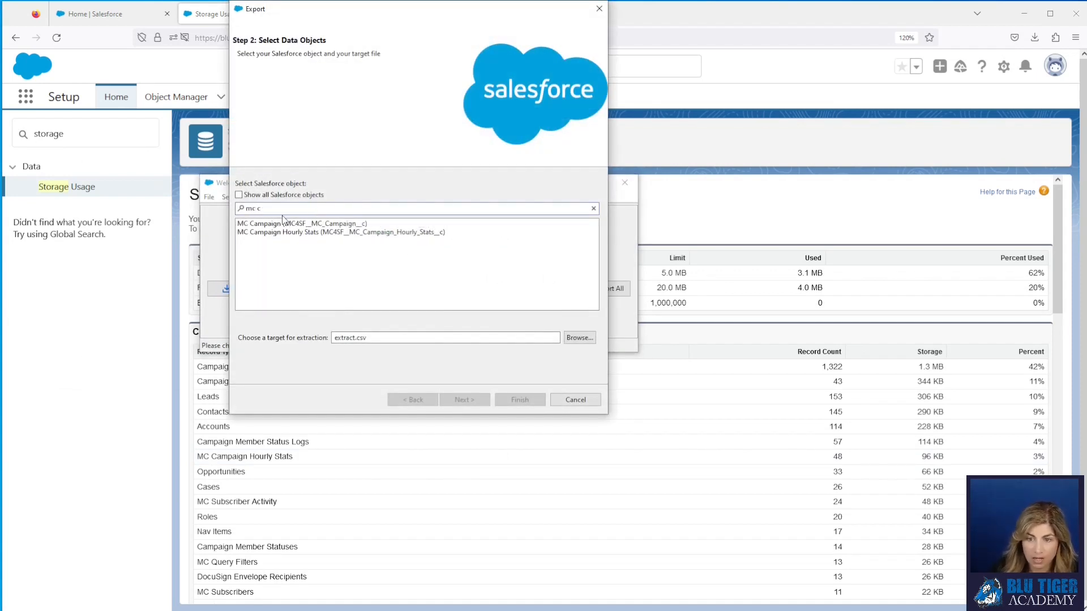
click(339, 231)
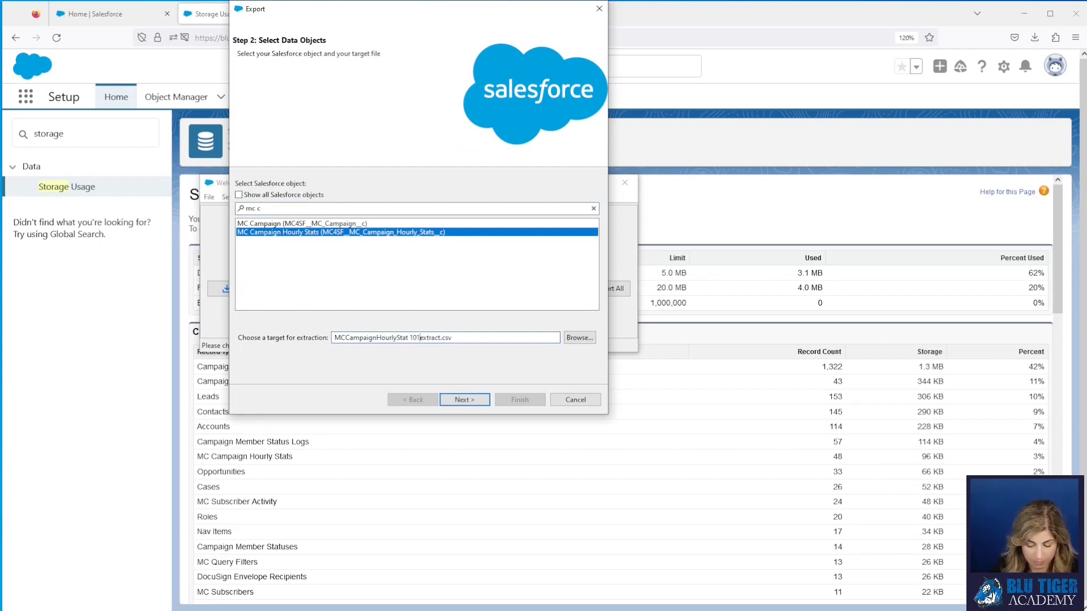
text(10162023)
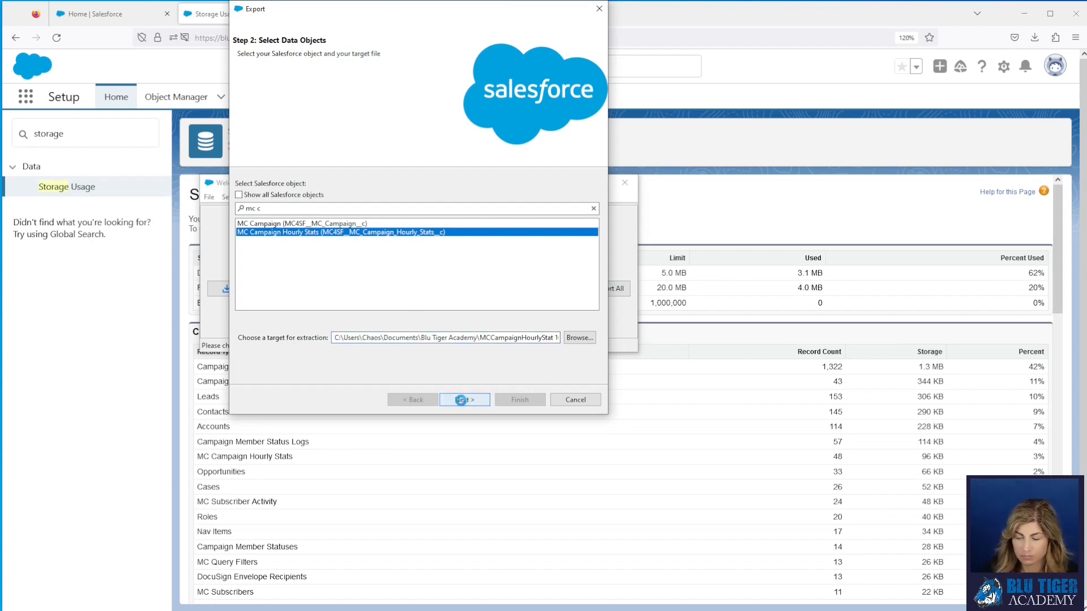
Step: Run the export with all fields selected and close the result summary
click(464, 400)
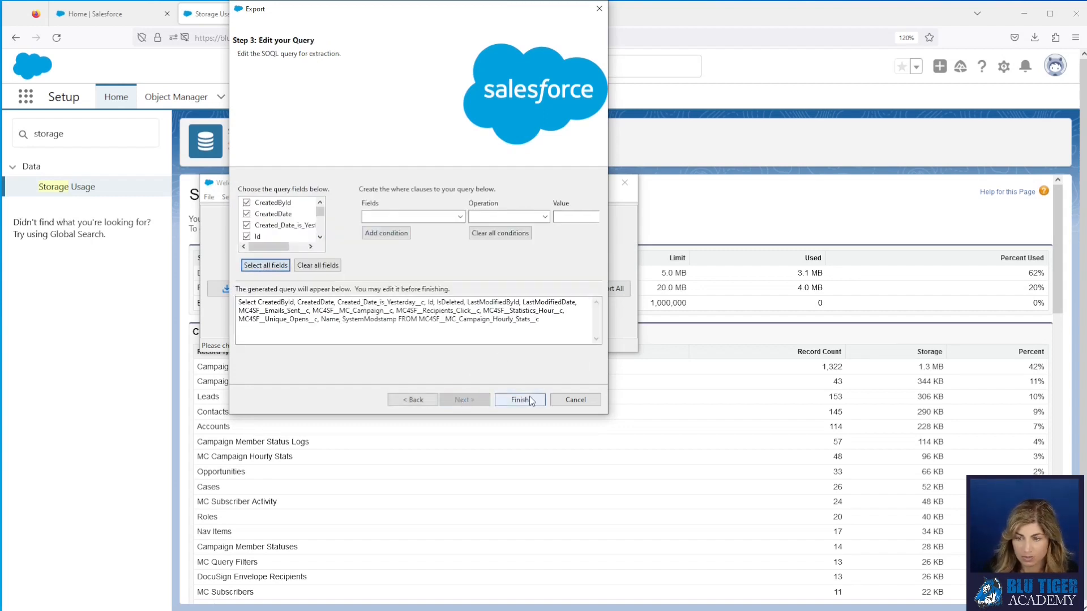
click(519, 399)
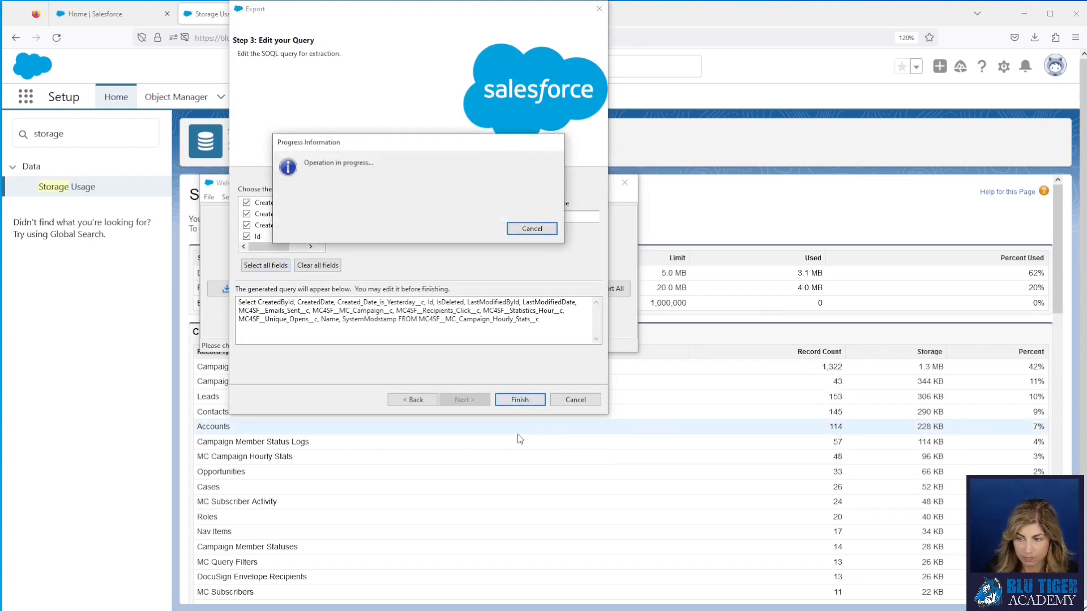
click(519, 400)
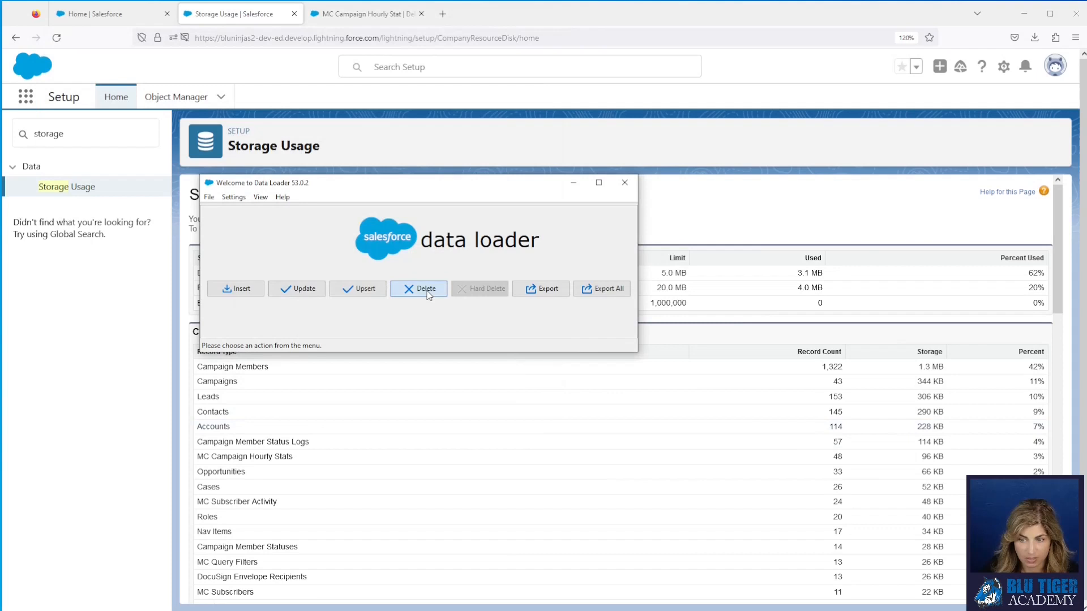
Step: Delete all 48 MC Campaign Hourly Stats records from the exported file, accepting both warnings
click(417, 288)
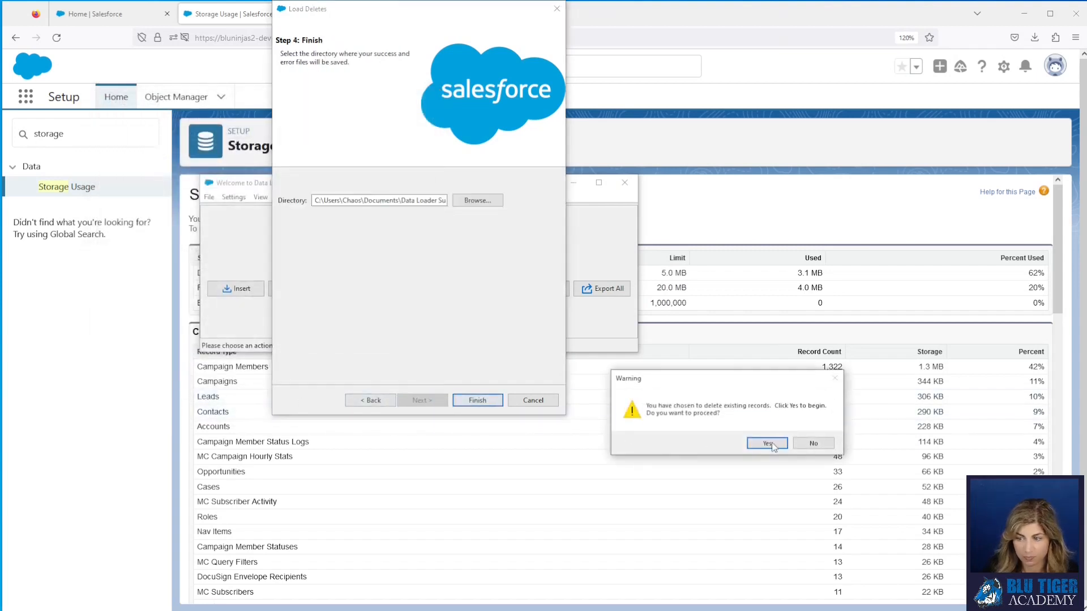
click(766, 443)
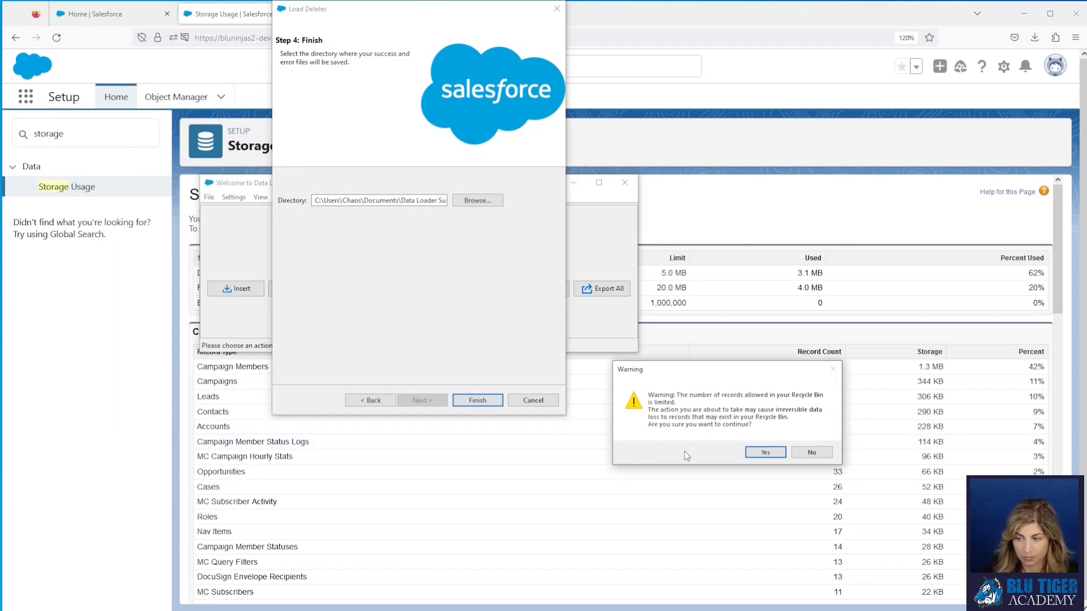
click(764, 451)
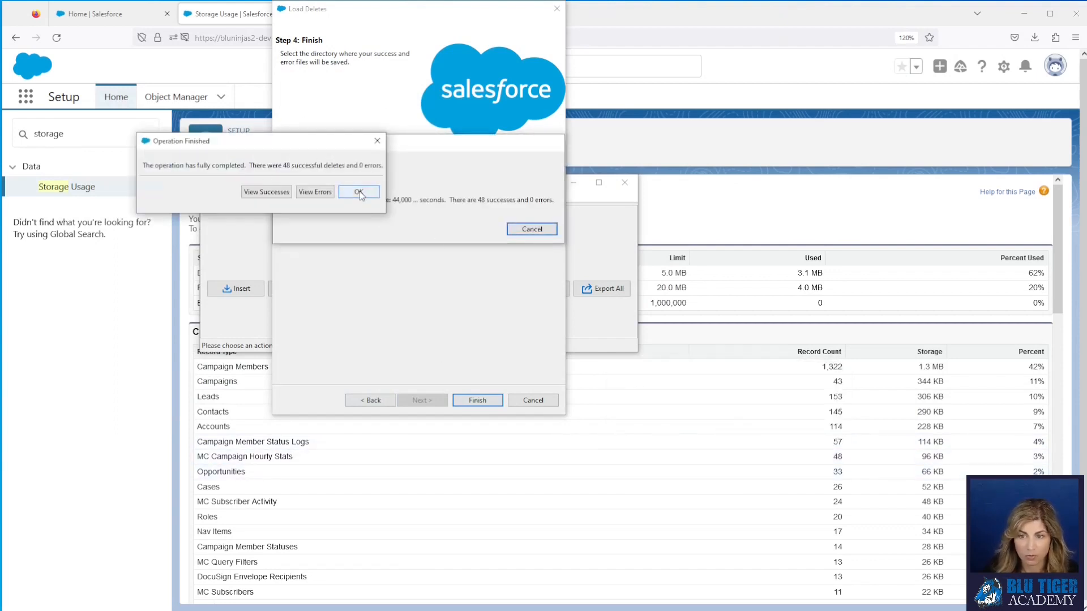
click(359, 191)
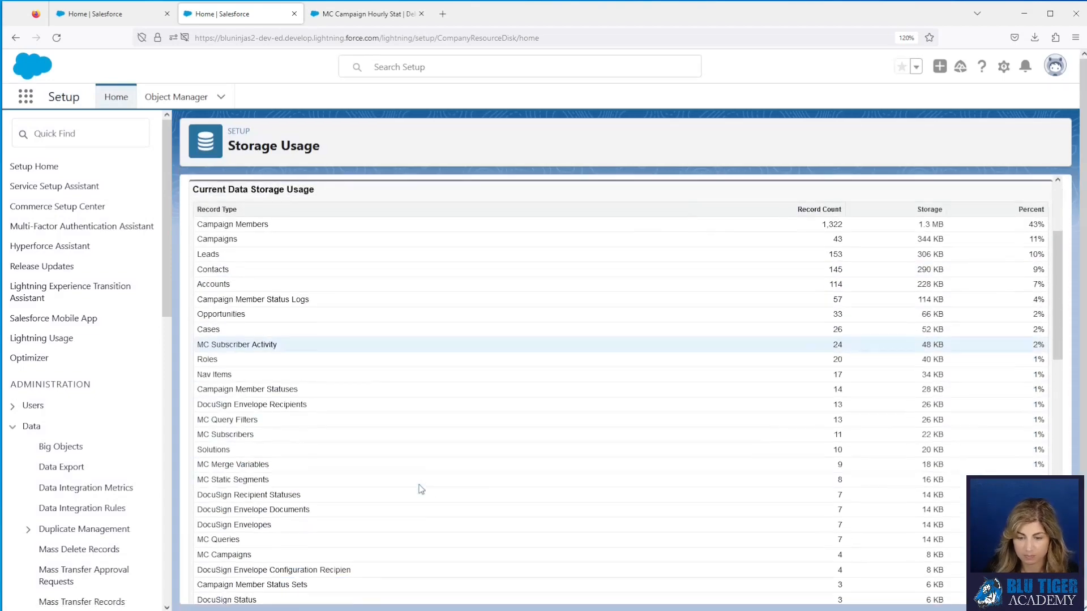
scroll(down, 3)
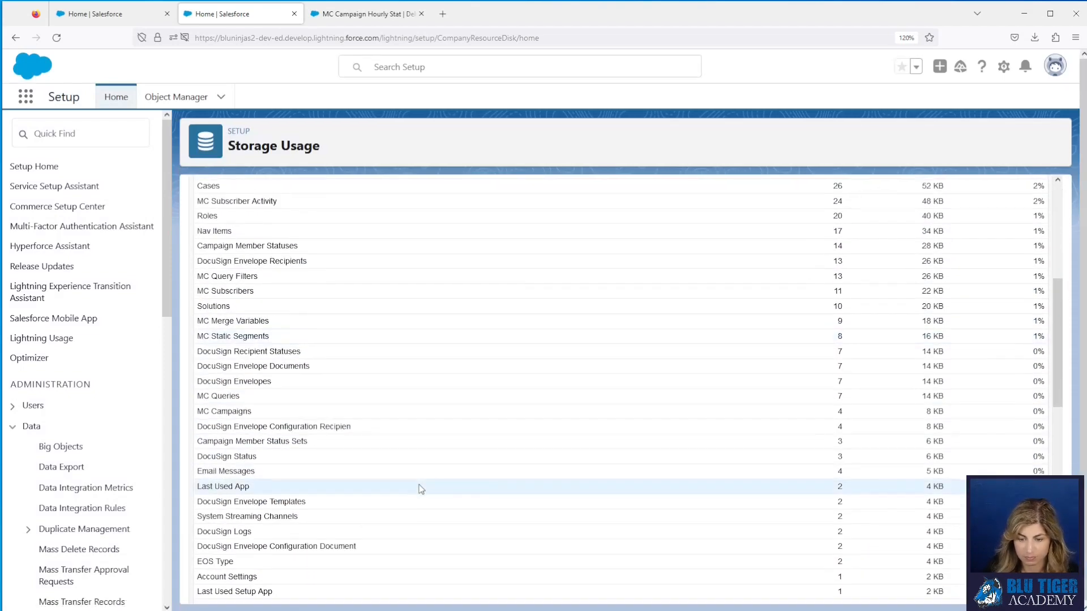
scroll(down, 3)
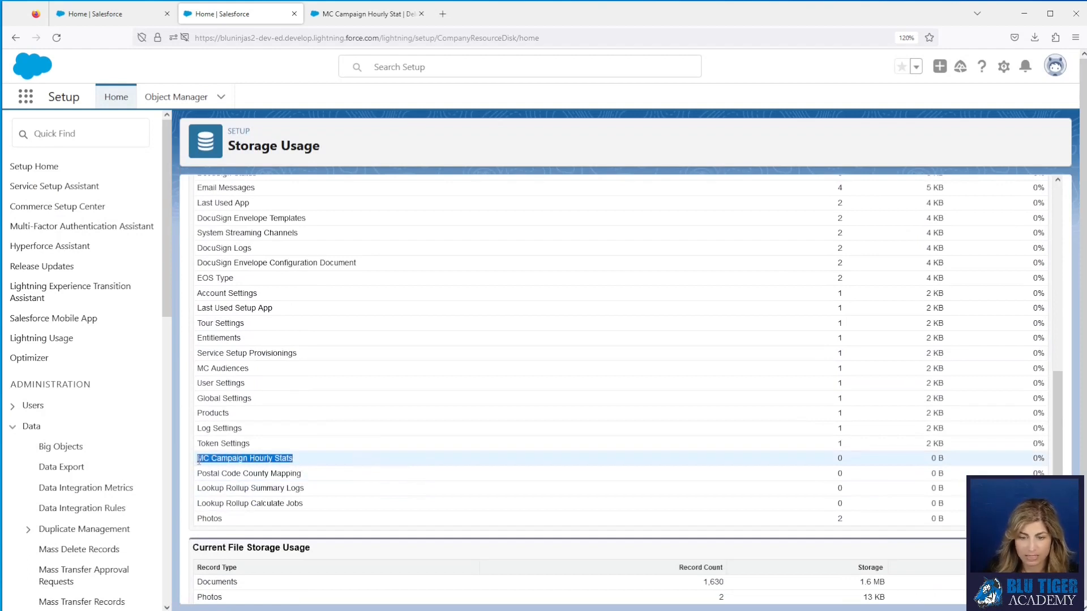
mouse_move(533, 464)
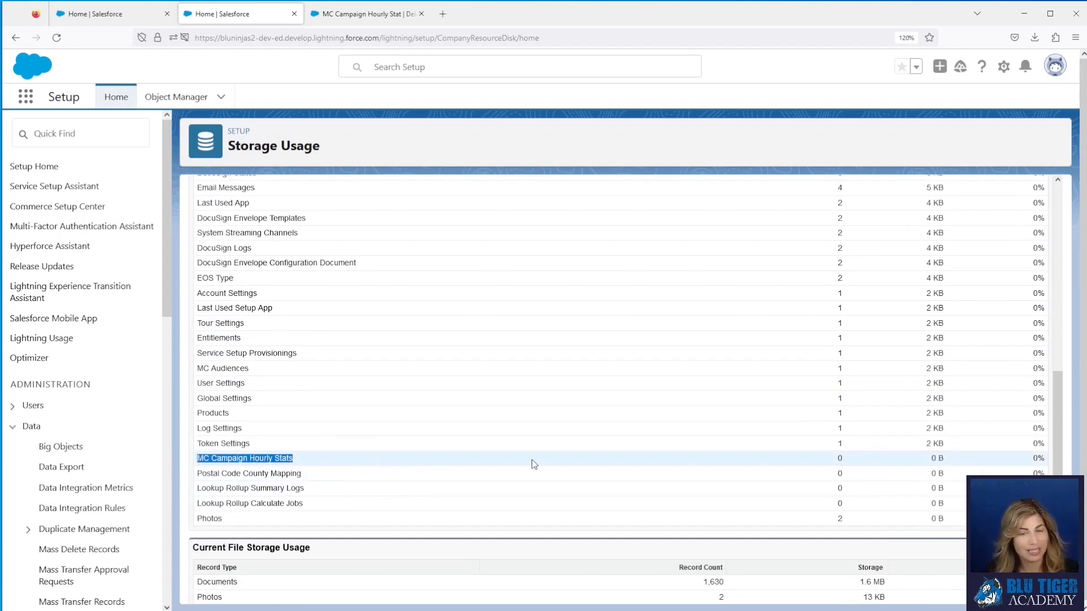